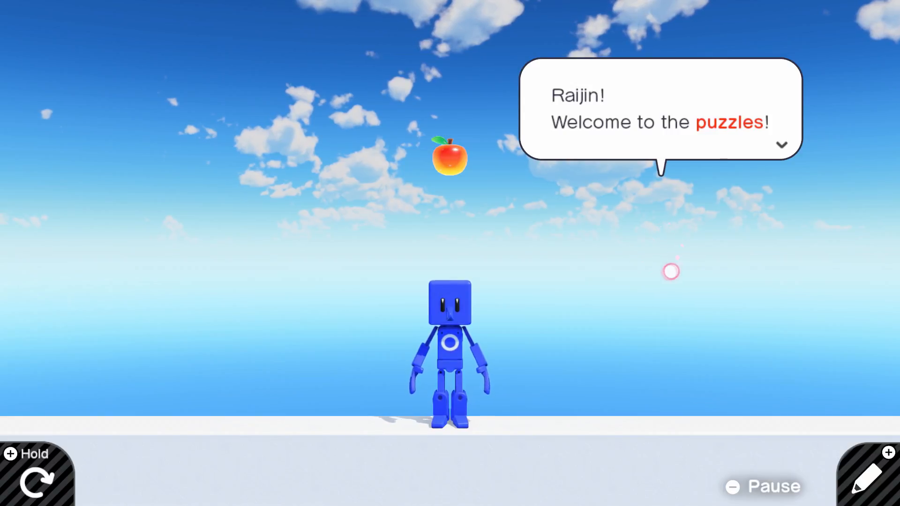
# - Read through the guide's hints about connecting the Button and Person Nodon
pyautogui.click(781, 145)
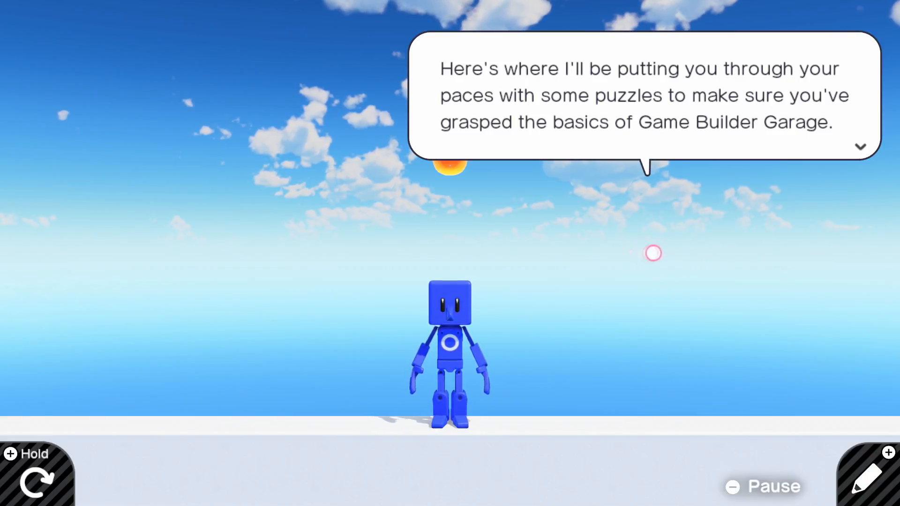
pyautogui.click(860, 146)
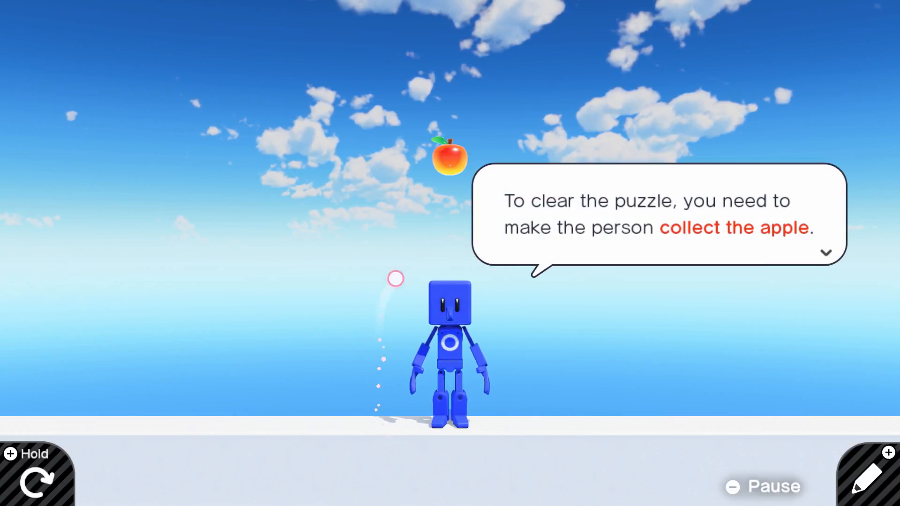
pyautogui.click(826, 253)
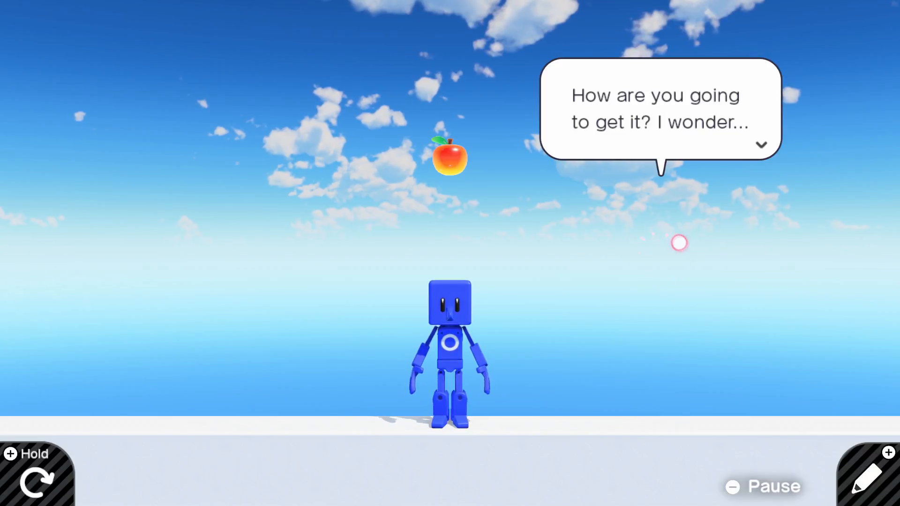
pyautogui.click(761, 145)
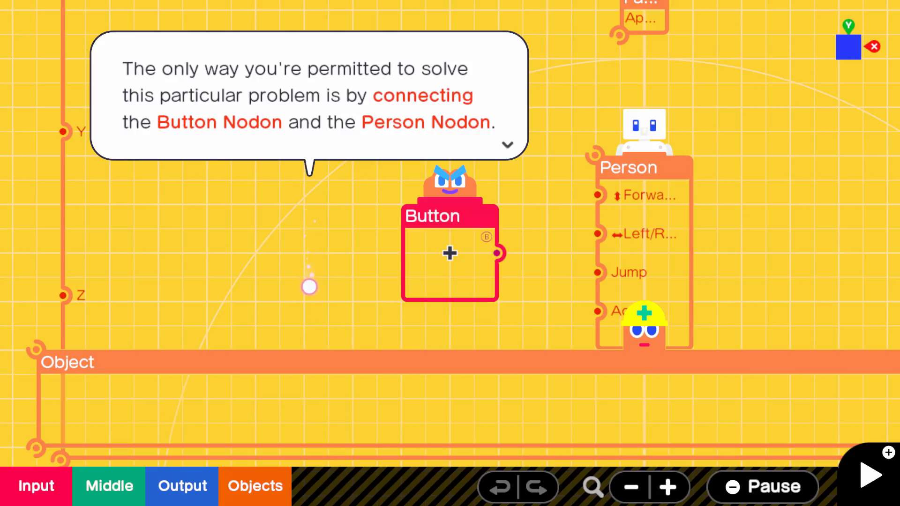
pyautogui.click(506, 145)
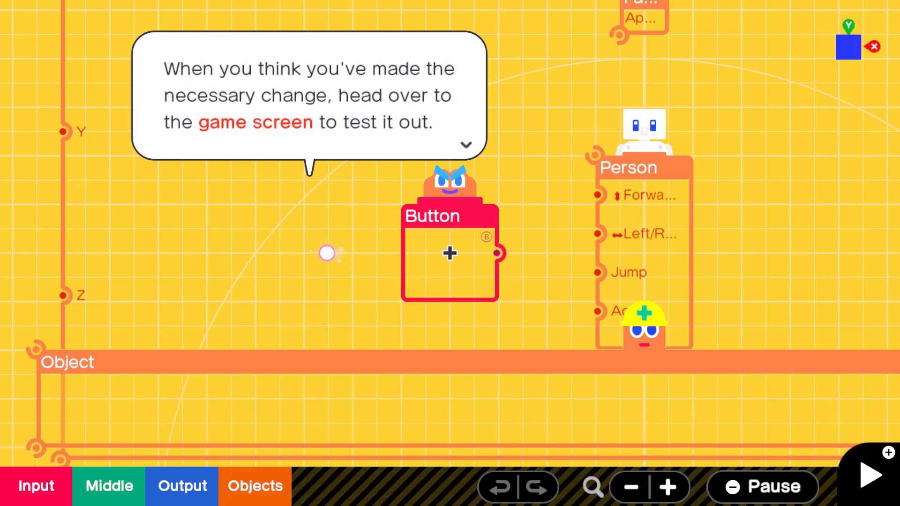
pyautogui.click(466, 144)
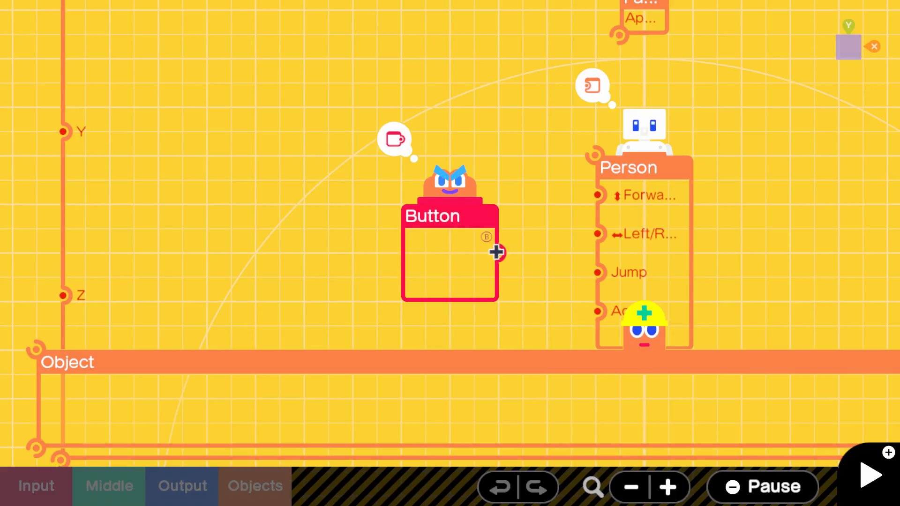
# - Wire the Button Nodon's output to the Person's Jump port and test on the game screen
pyautogui.moveTo(494, 253); pyautogui.dragTo(591, 274)
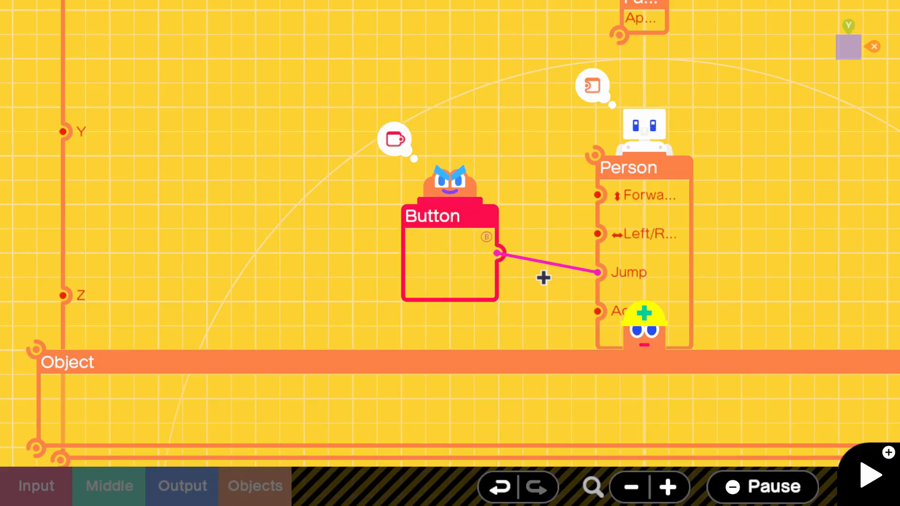
pyautogui.click(868, 474)
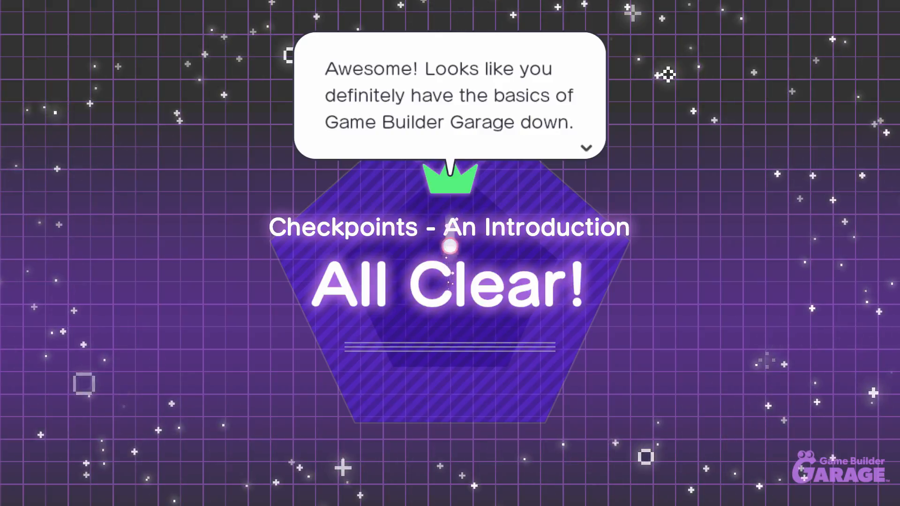
# - Finish the All Clear dialogue and start Step 1 of Tag Showdown
pyautogui.click(586, 148)
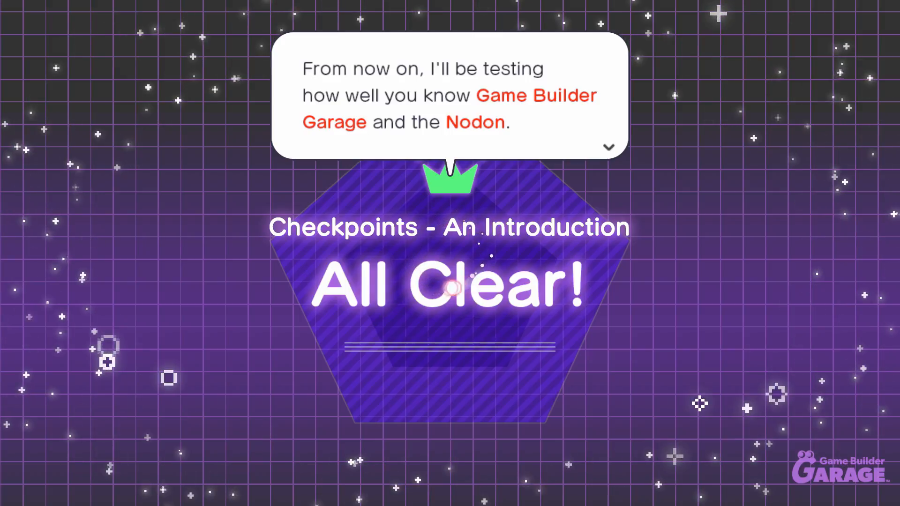
pyautogui.click(607, 146)
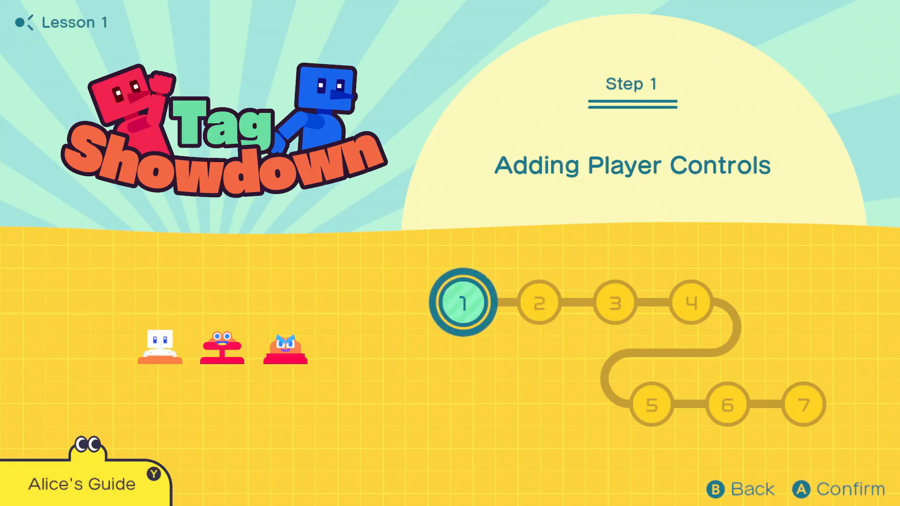
pyautogui.click(839, 489)
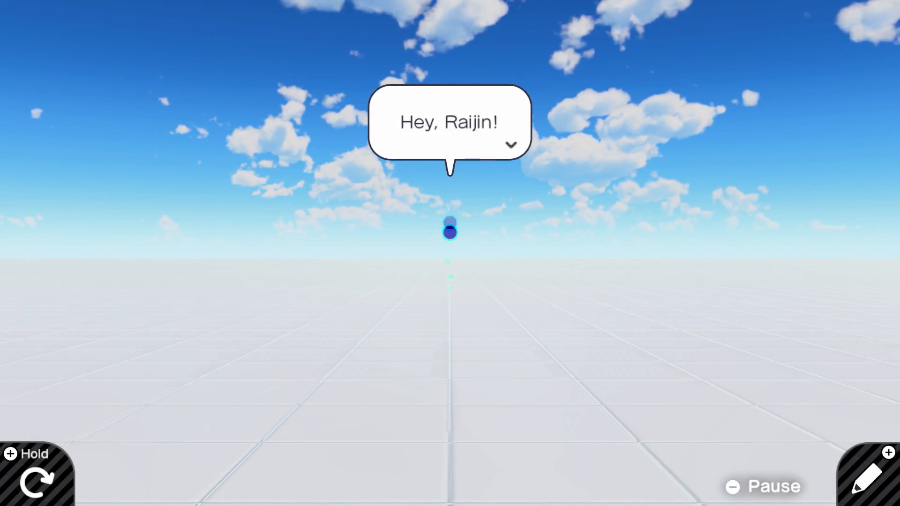
# - Go through the welcome dialogue explaining tagger, runner and rolling balls
pyautogui.click(509, 145)
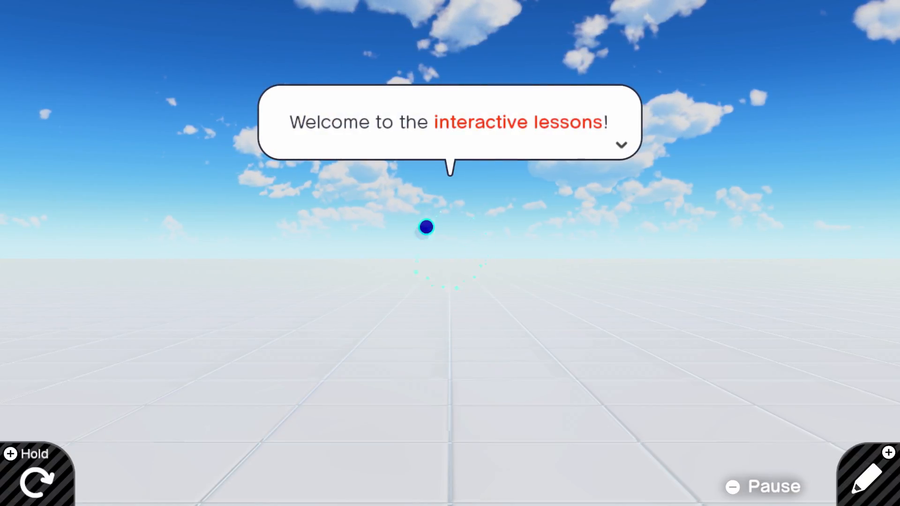
pyautogui.click(620, 145)
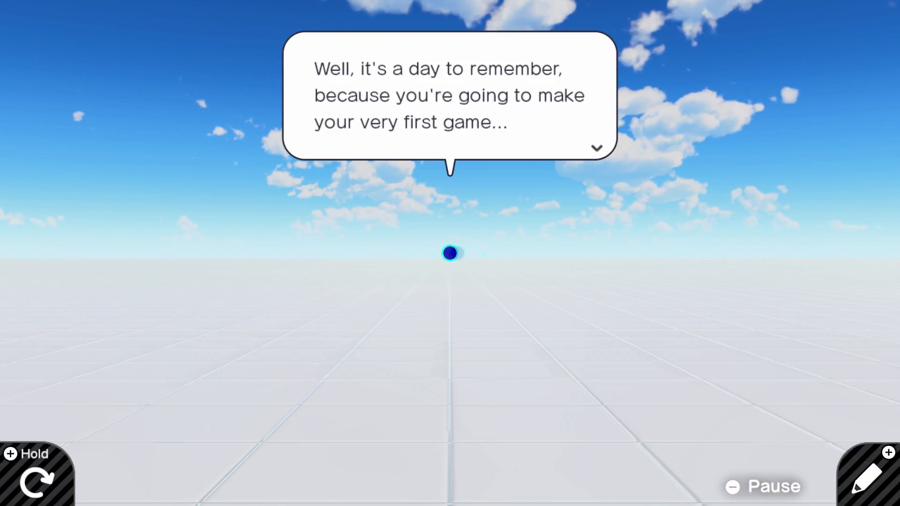
pyautogui.click(596, 148)
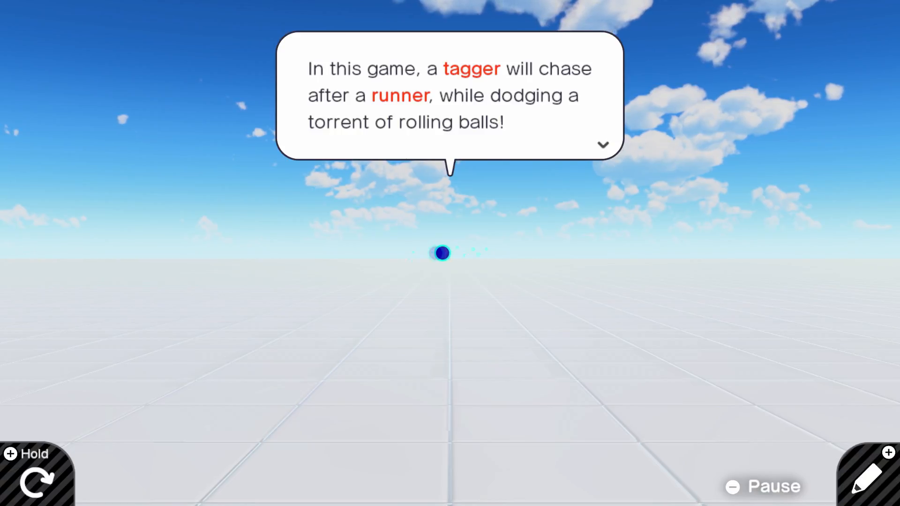
pyautogui.click(603, 145)
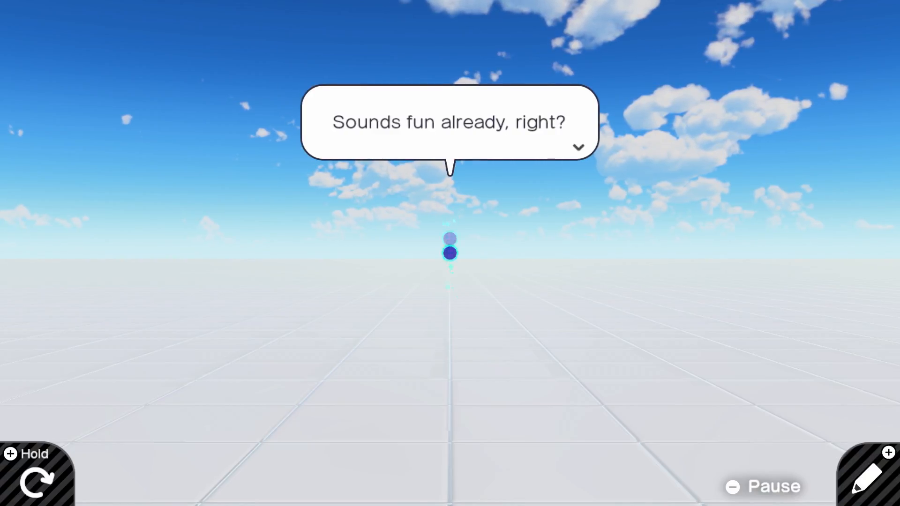
pyautogui.click(578, 147)
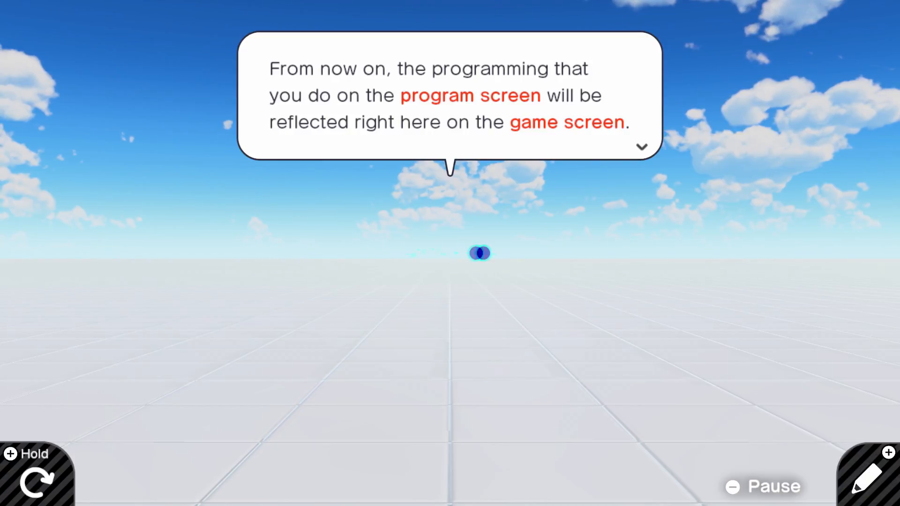
pyautogui.click(641, 146)
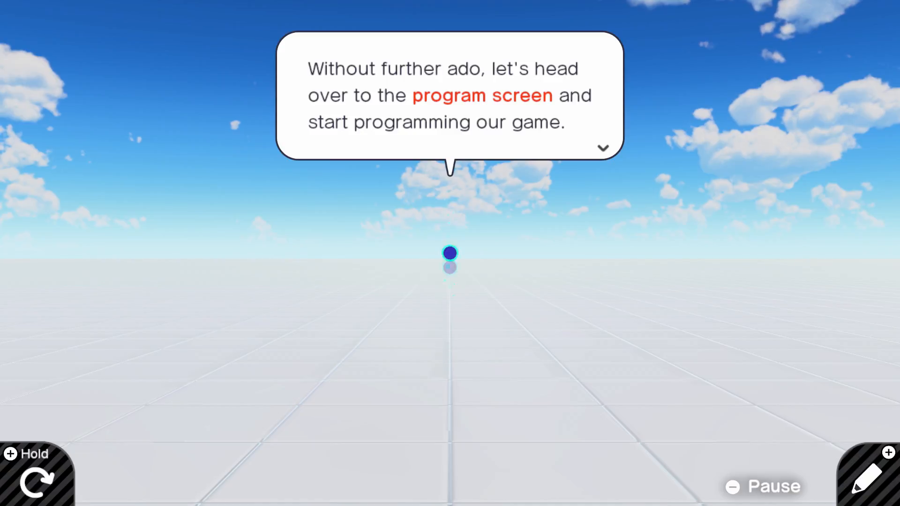
pyautogui.click(602, 148)
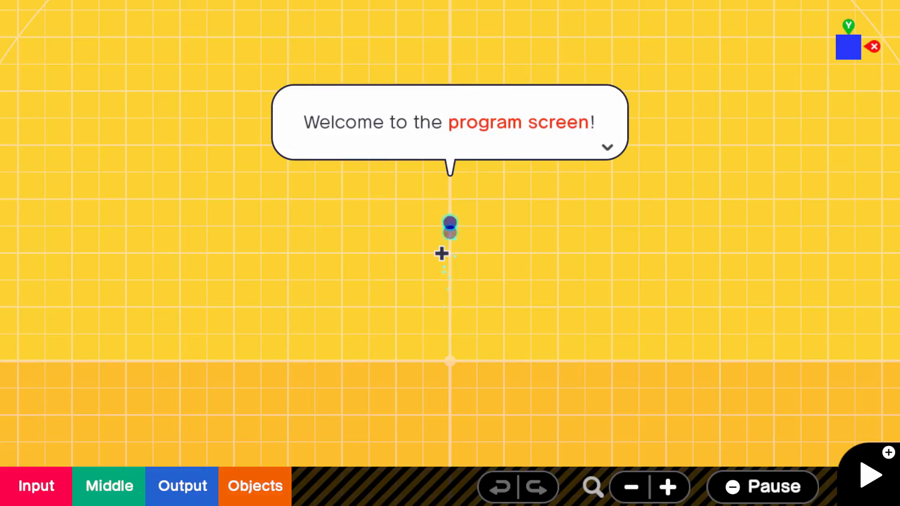
# - Finish the guide's dialogue and add a Person Nodon from Objects > Characters
pyautogui.click(607, 146)
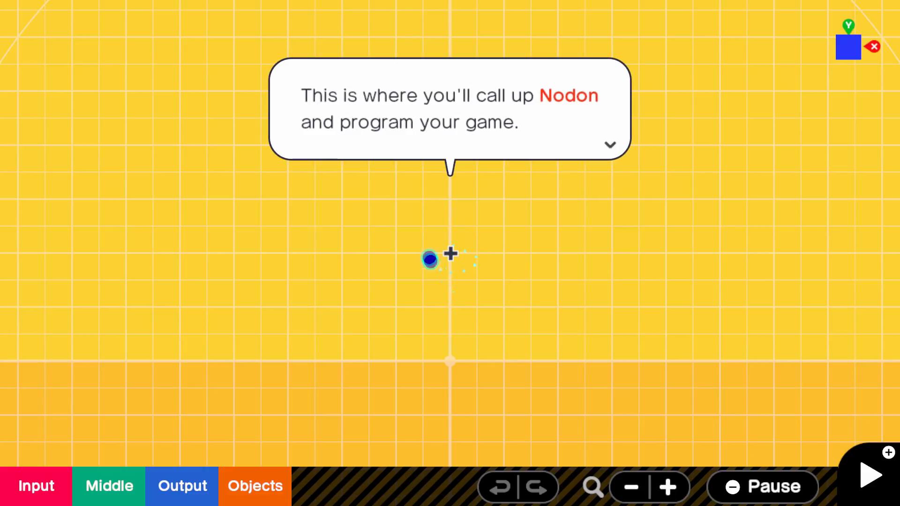
pyautogui.click(610, 145)
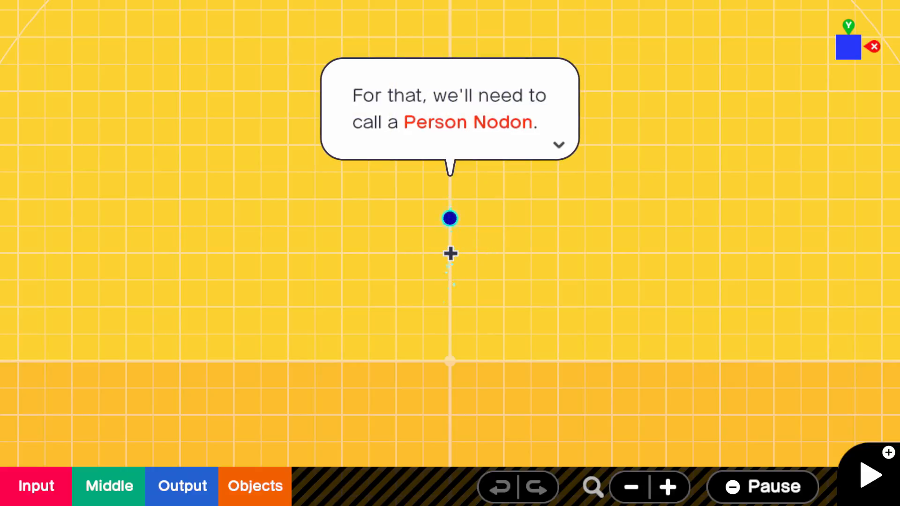
pyautogui.click(255, 487)
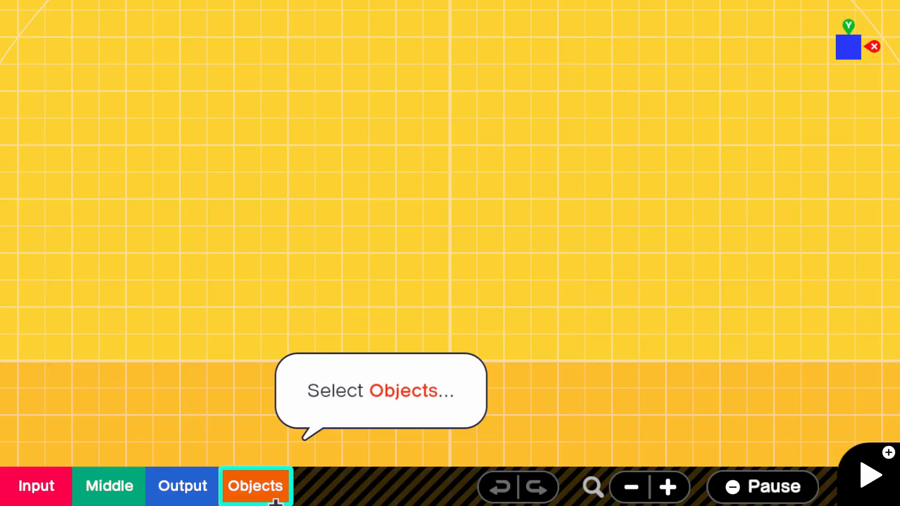
pyautogui.click(255, 486)
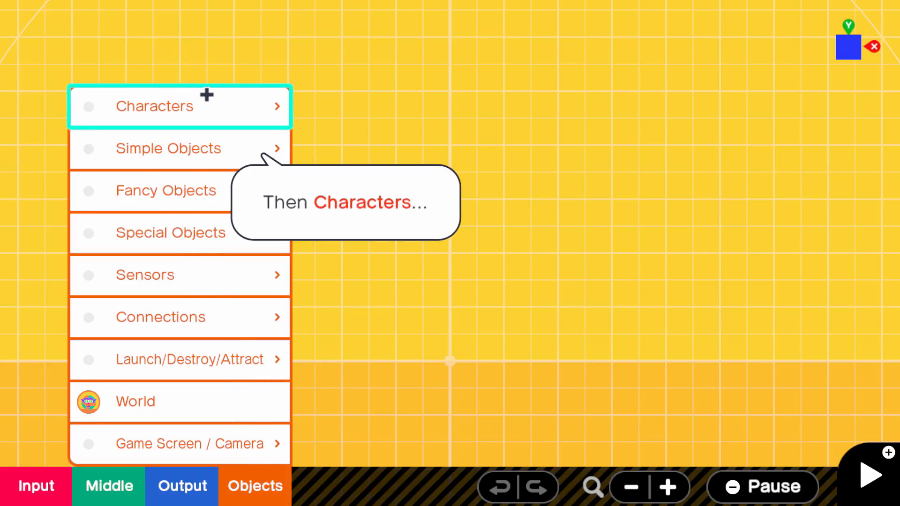
pyautogui.click(156, 107)
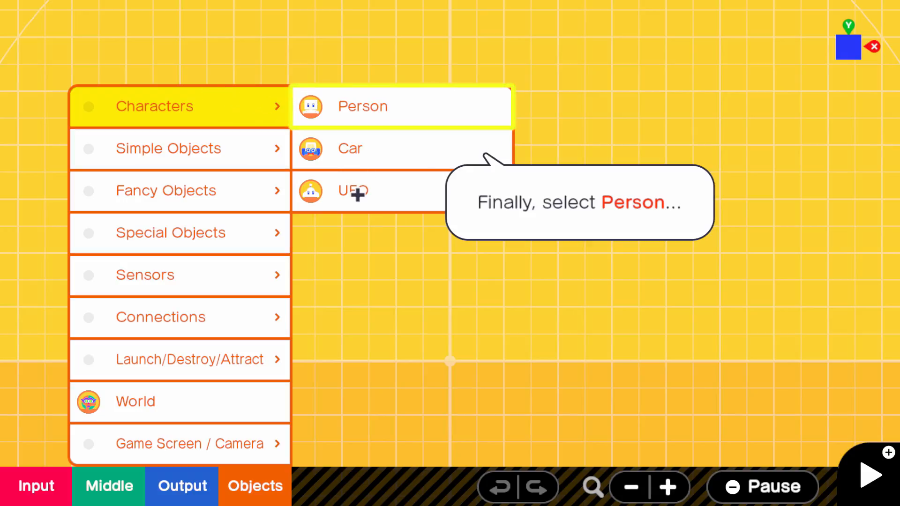
pyautogui.click(362, 106)
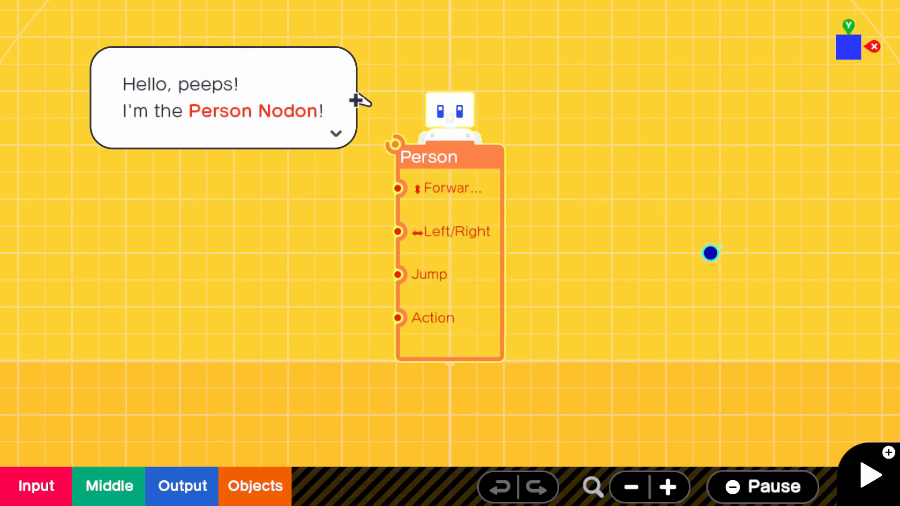
pyautogui.moveTo(310, 231)
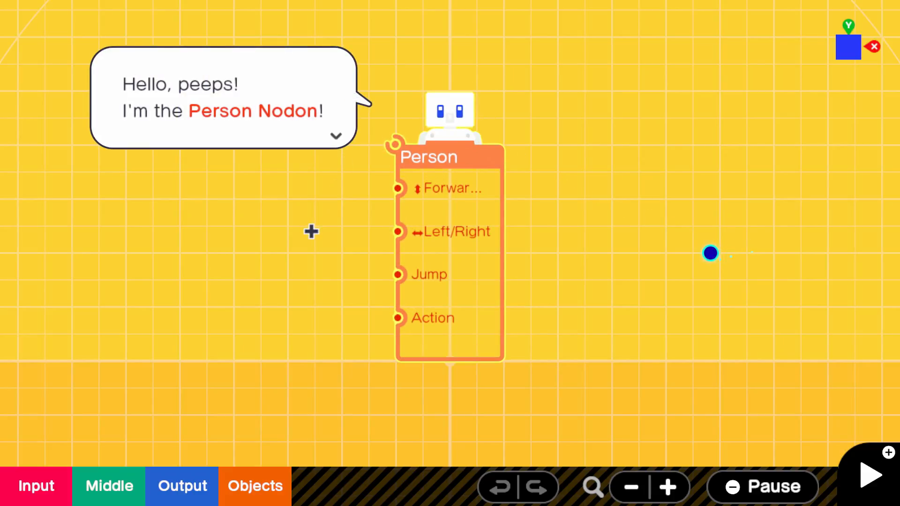
pyautogui.click(336, 136)
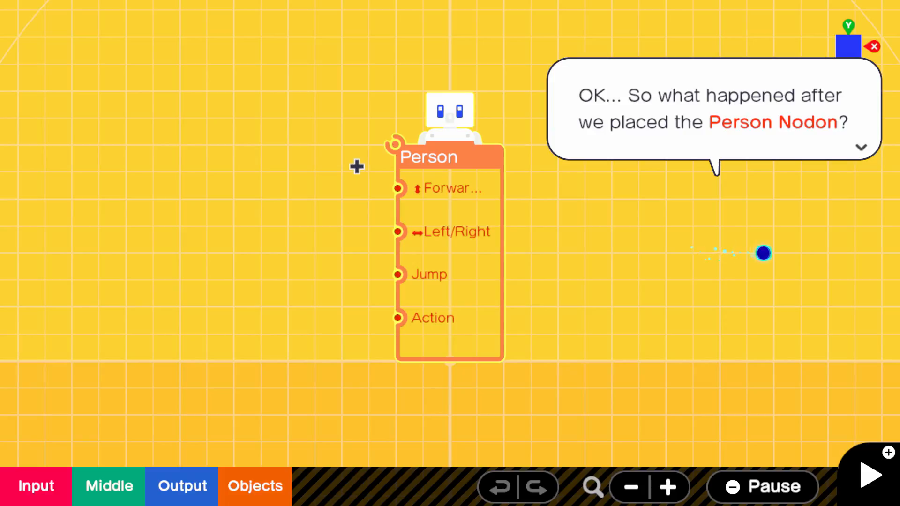
pyautogui.moveTo(568, 264)
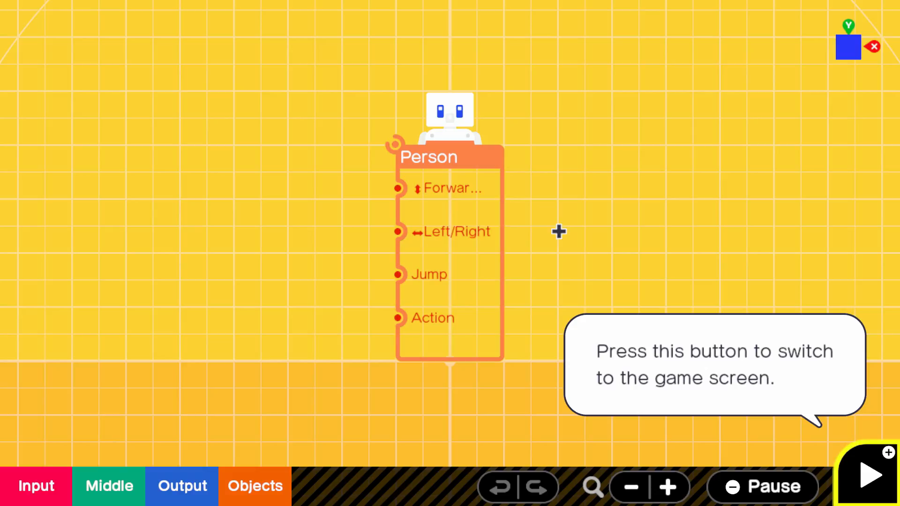
# - View the placed person on the game screen, then continue the tutorial back to programming
pyautogui.click(871, 475)
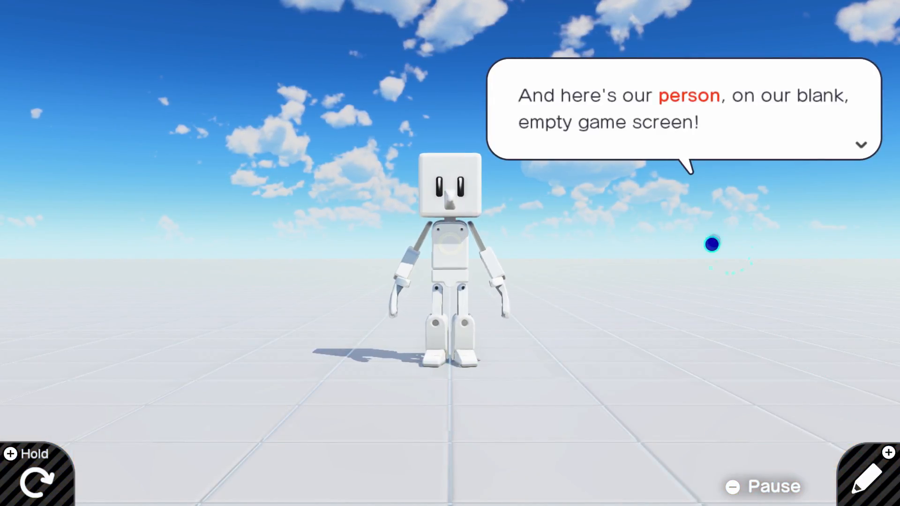
pyautogui.click(860, 145)
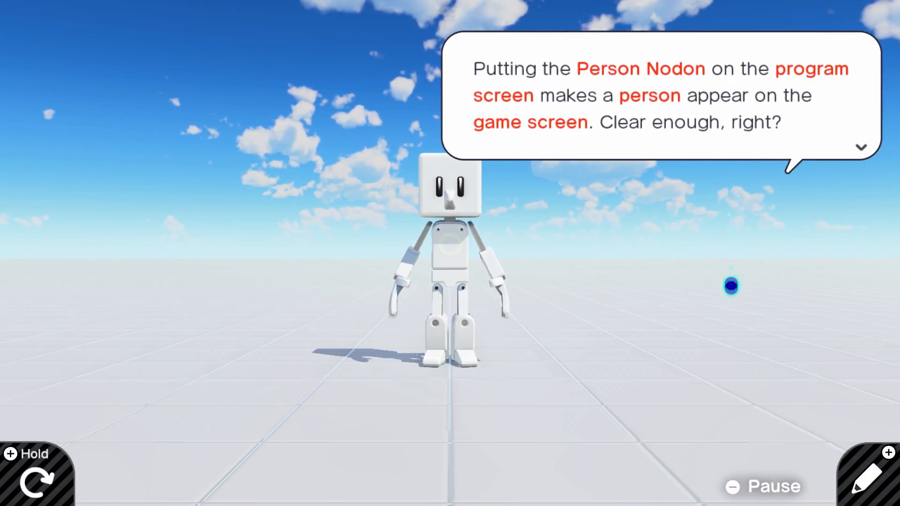
pyautogui.click(861, 146)
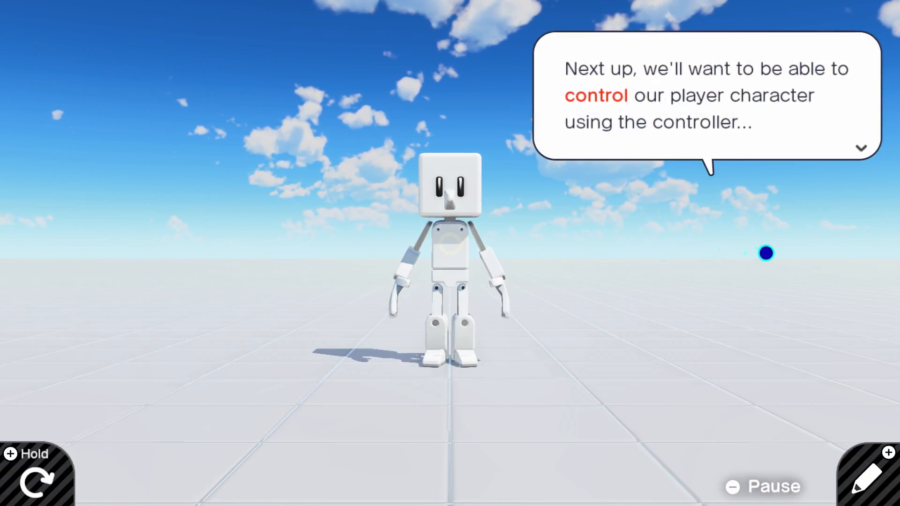
pyautogui.click(861, 148)
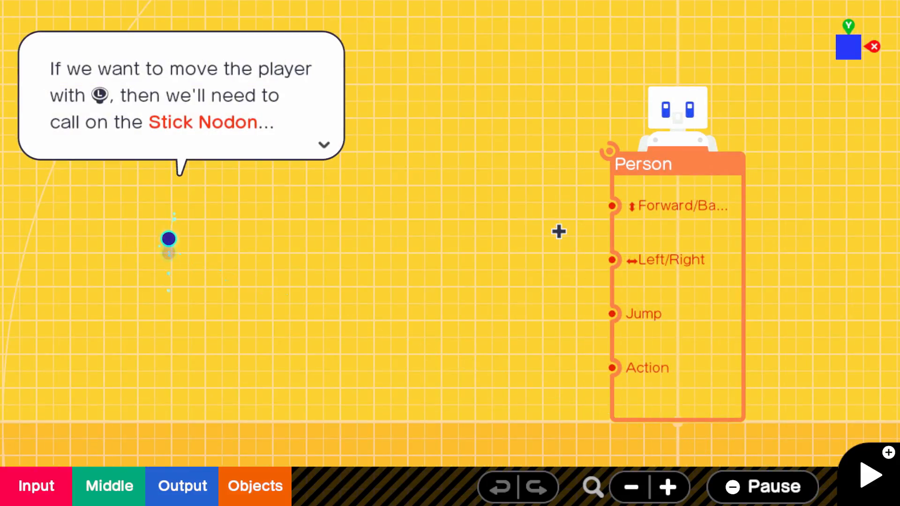
pyautogui.moveTo(276, 428)
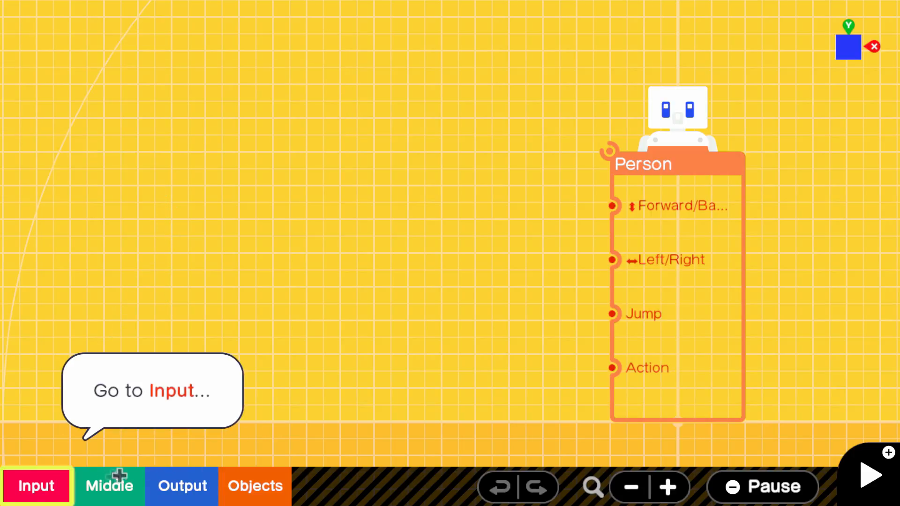
# - Add a left-stick Left/Right Stick Nodon and wire it to the Person's Left/Right port
pyautogui.click(35, 486)
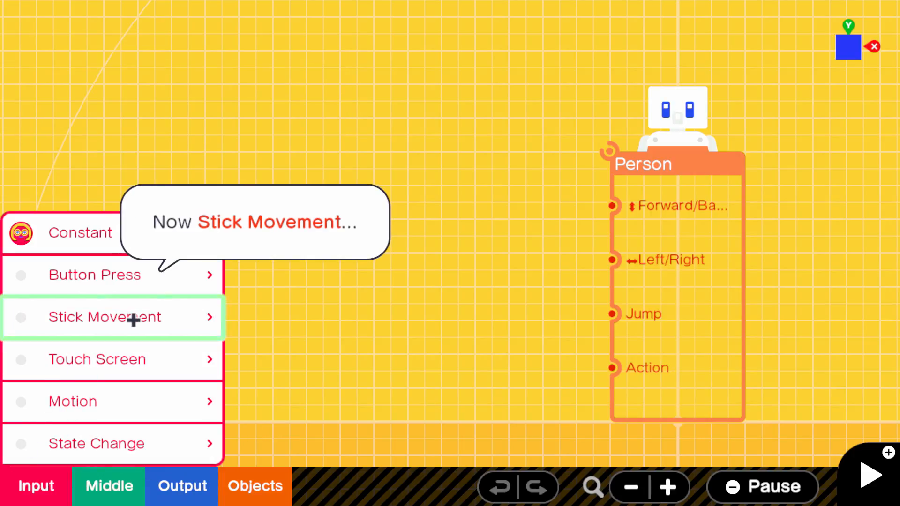
pyautogui.click(104, 317)
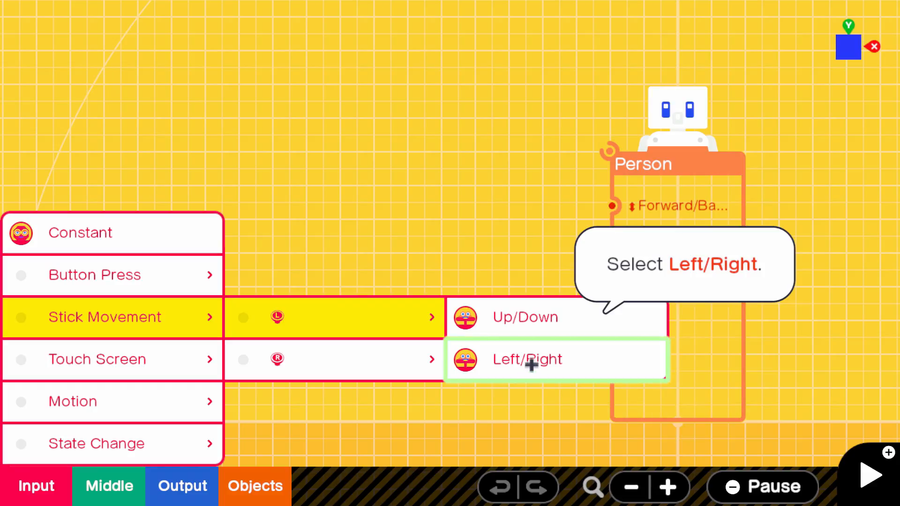
pyautogui.click(527, 358)
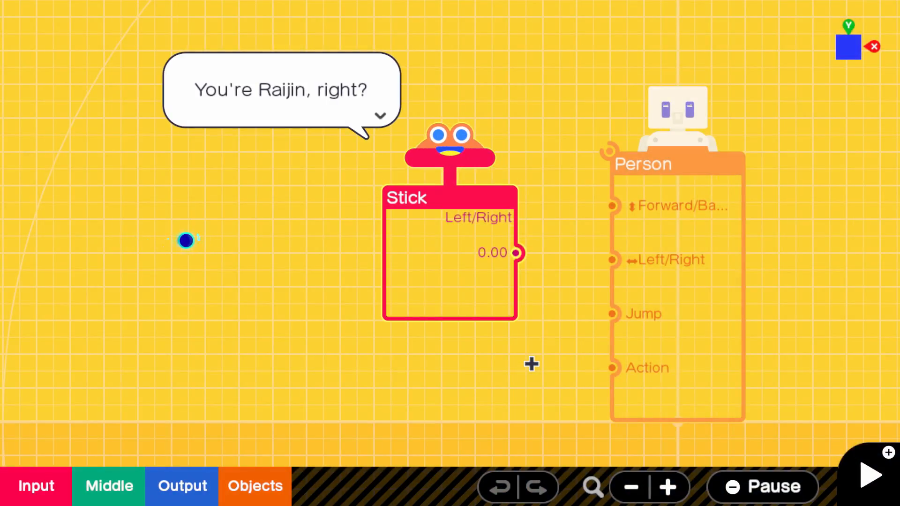
pyautogui.click(379, 116)
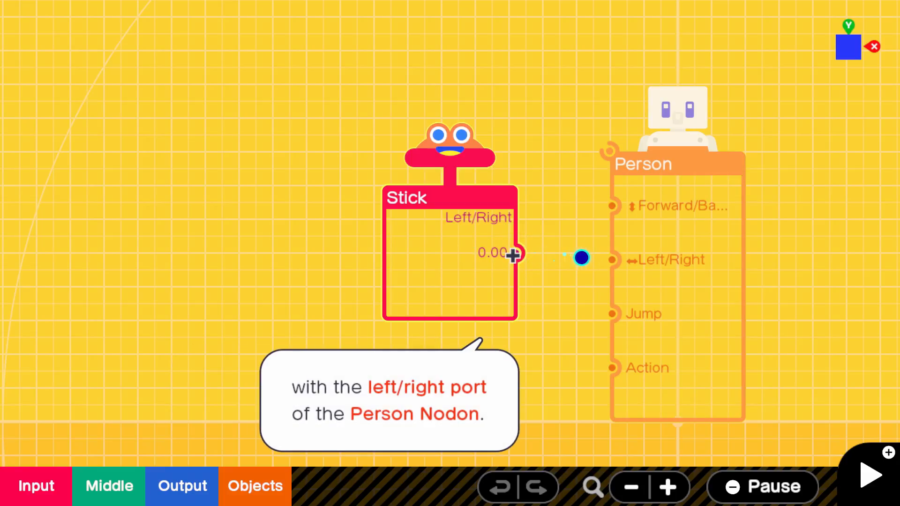
pyautogui.moveTo(517, 254); pyautogui.dragTo(613, 259)
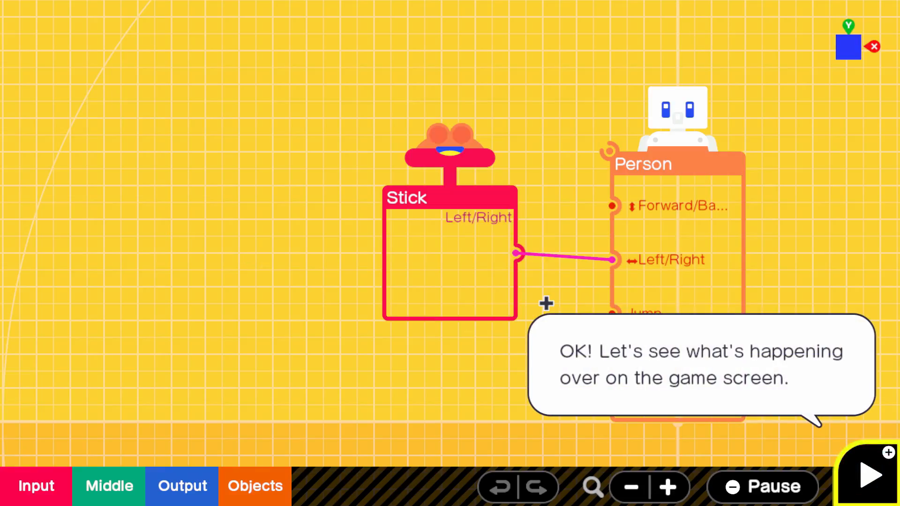
pyautogui.click(869, 474)
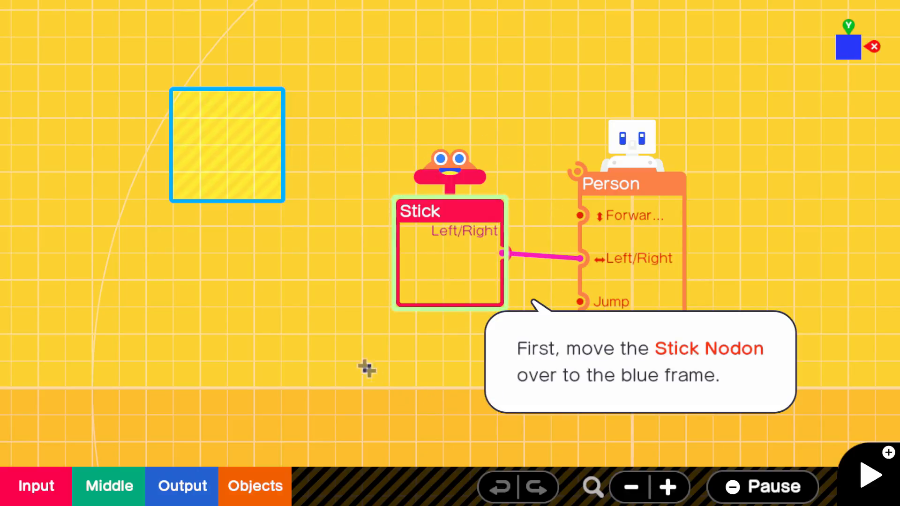
pyautogui.moveTo(553, 194)
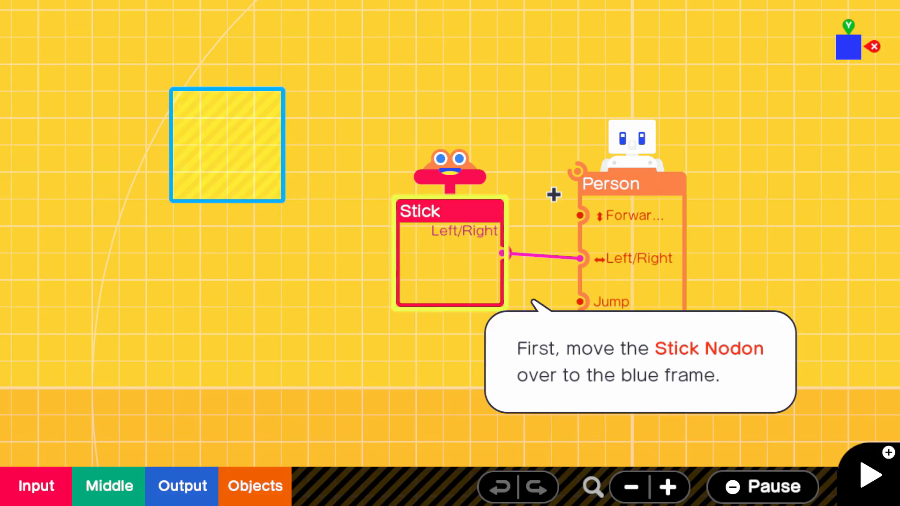
# - Drag the Stick Nodon into the blue frame at the upper left
pyautogui.click(449, 253)
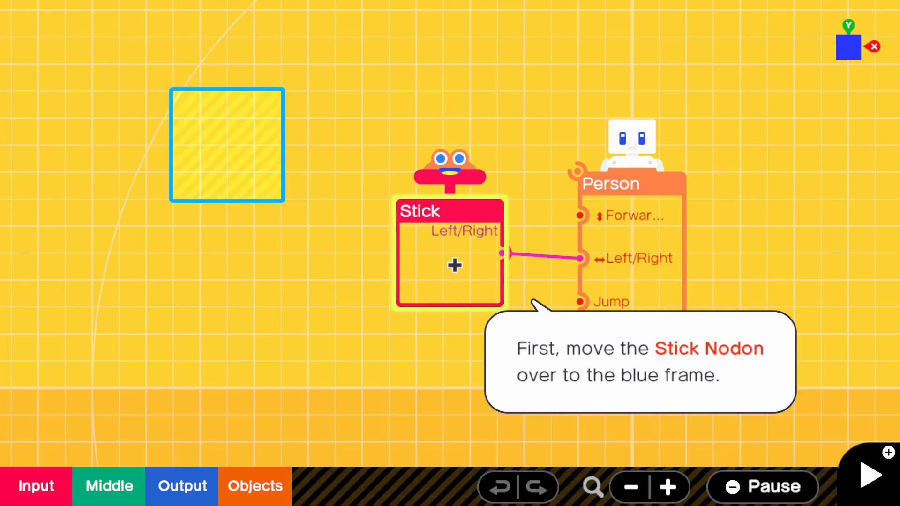
pyautogui.moveTo(449, 252); pyautogui.dragTo(227, 143)
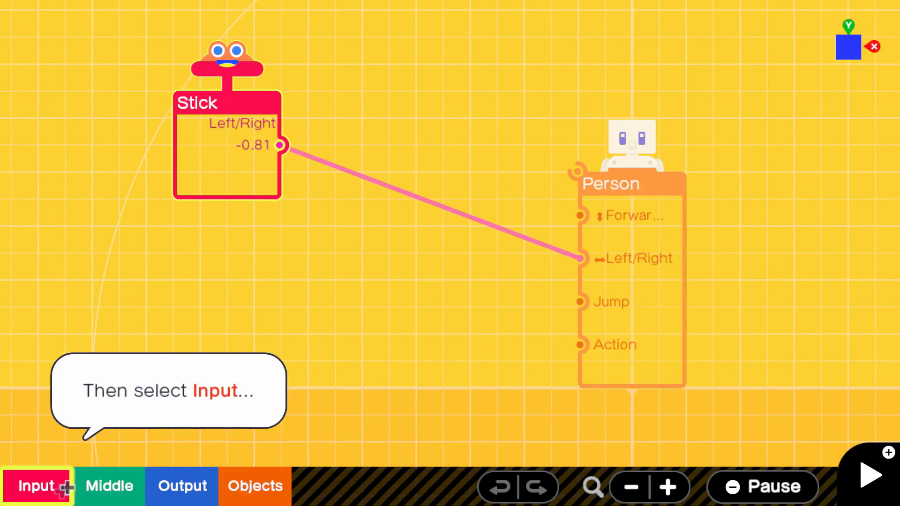
# - Add a B-button Button Nodon and select it for repositioning
pyautogui.click(36, 486)
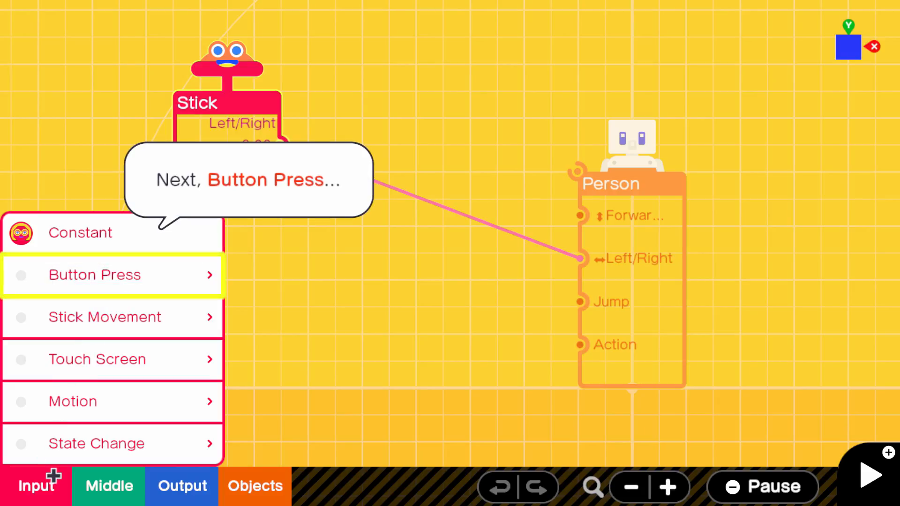
pyautogui.click(95, 275)
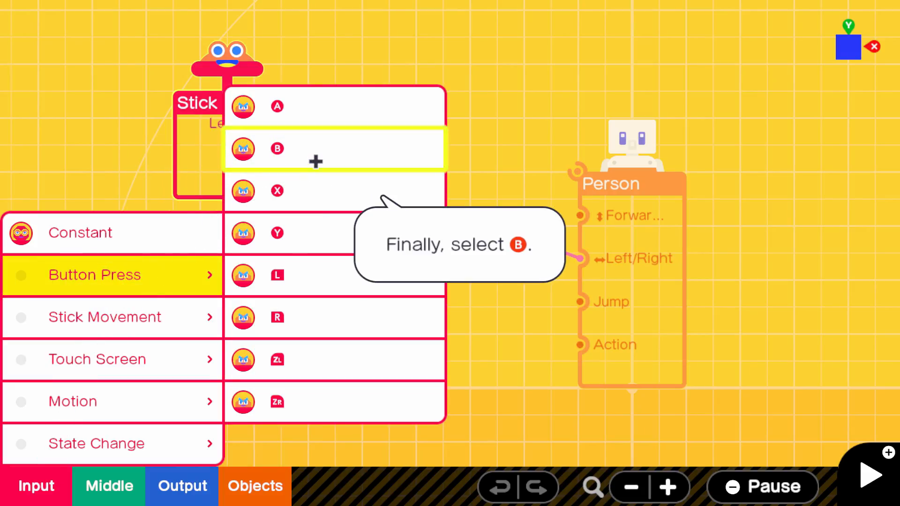
pyautogui.click(277, 148)
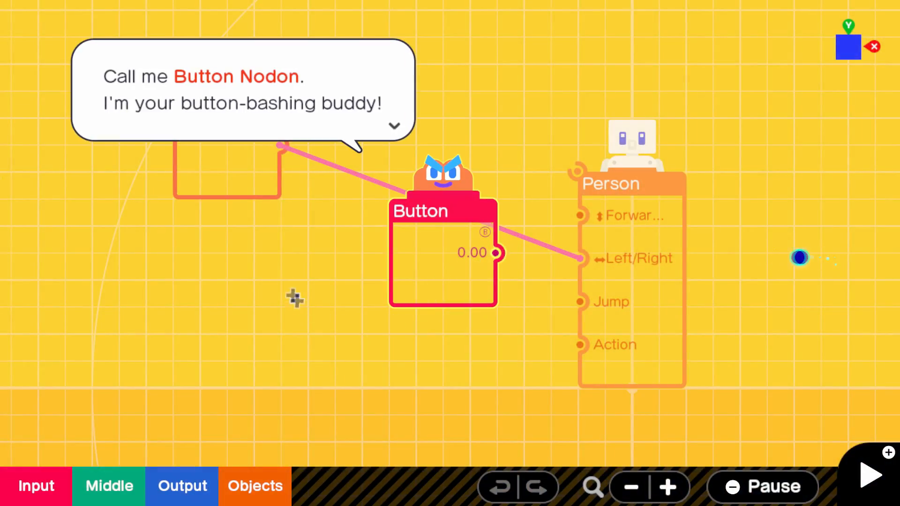
pyautogui.moveTo(512, 279)
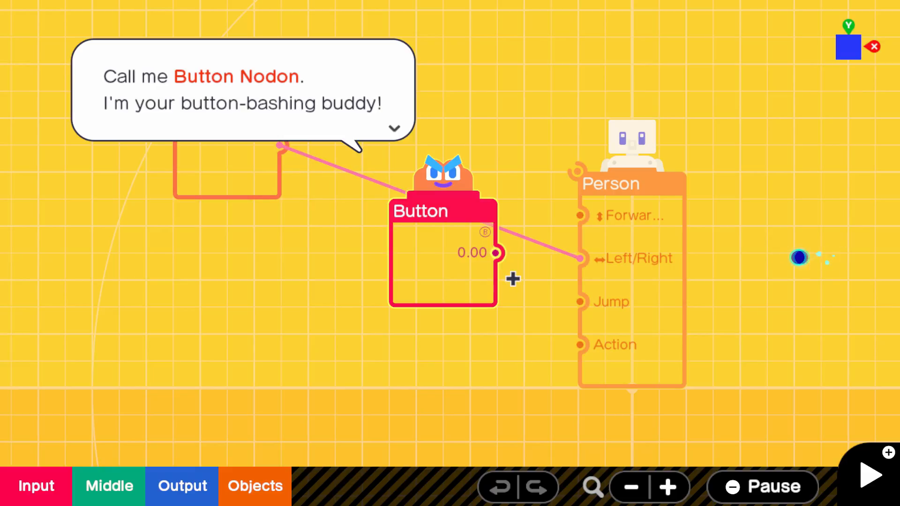
pyautogui.click(393, 128)
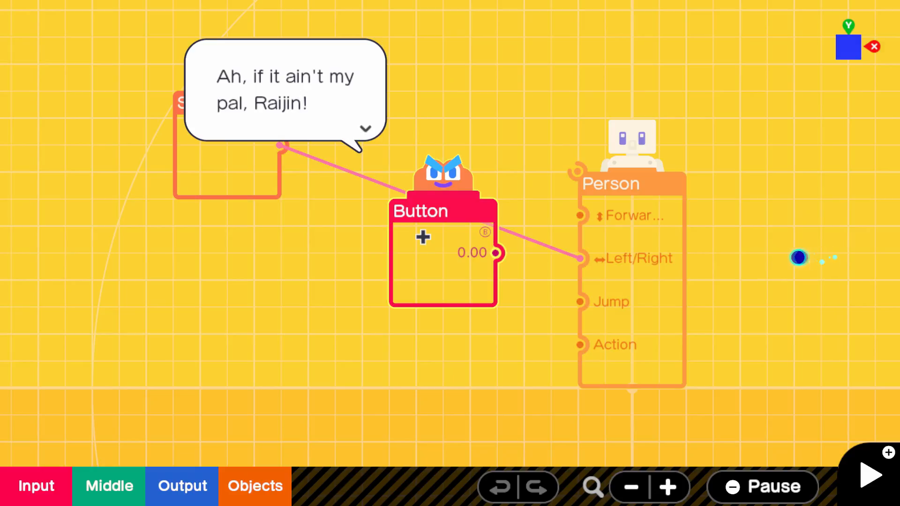
pyautogui.click(366, 128)
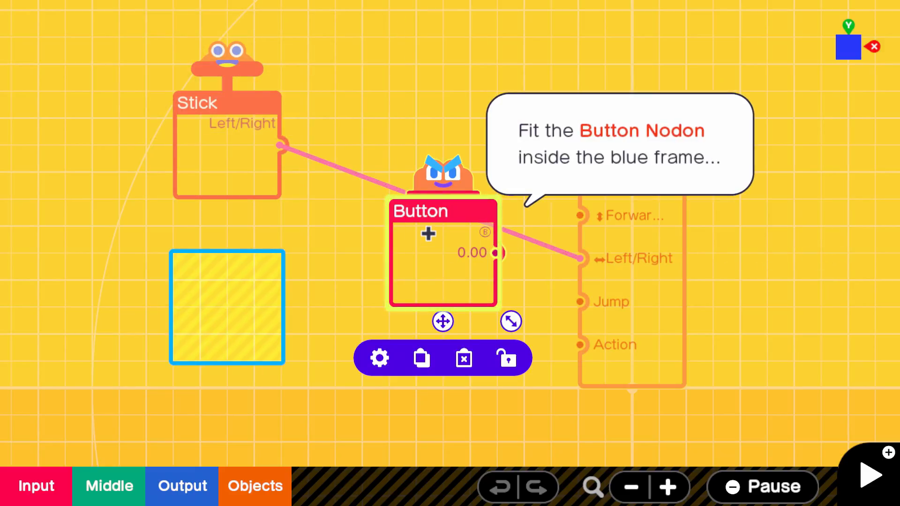
# - Place the Button Nodon below the Stick, wire it to Person's Jump, and test the game
pyautogui.moveTo(443, 253); pyautogui.dragTo(227, 308)
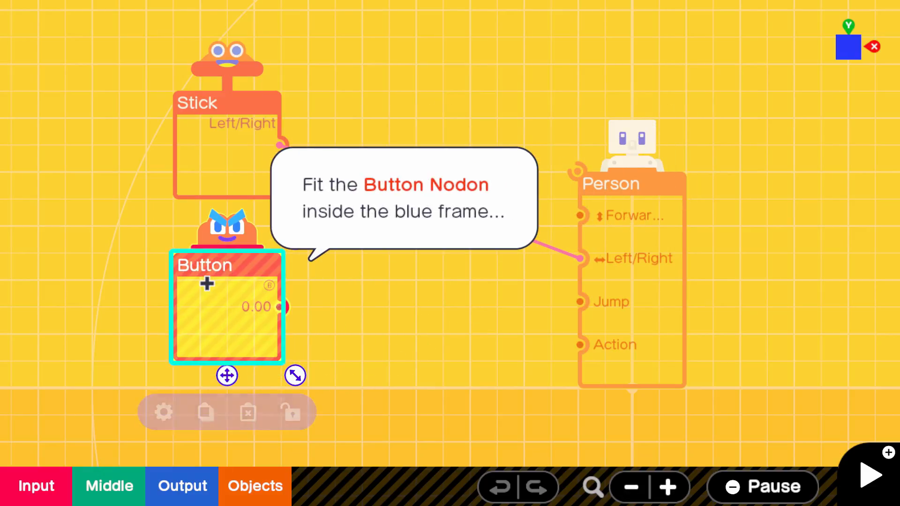
pyautogui.moveTo(281, 307); pyautogui.dragTo(578, 302)
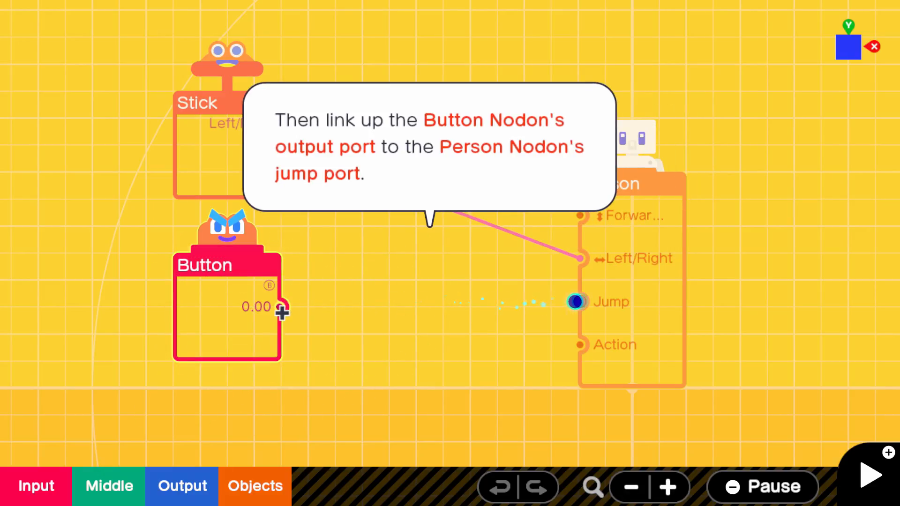
pyautogui.moveTo(281, 306); pyautogui.dragTo(577, 302)
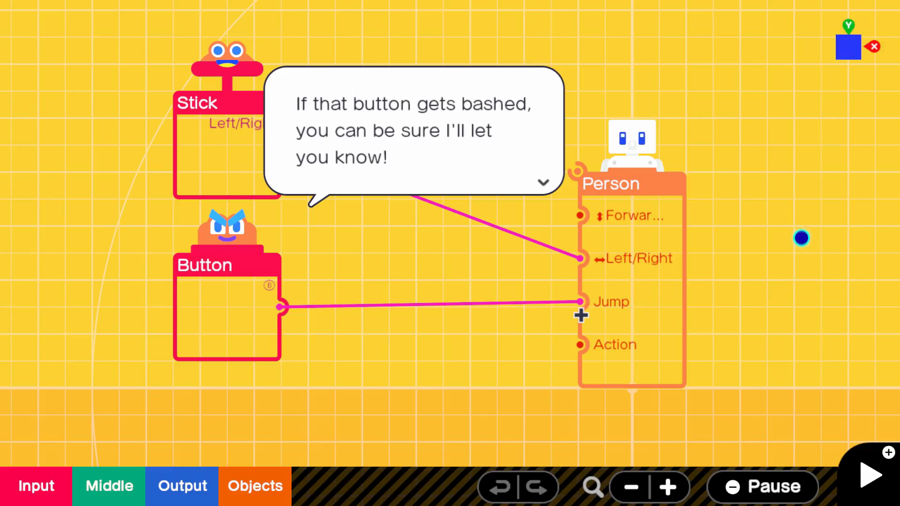
pyautogui.moveTo(347, 308)
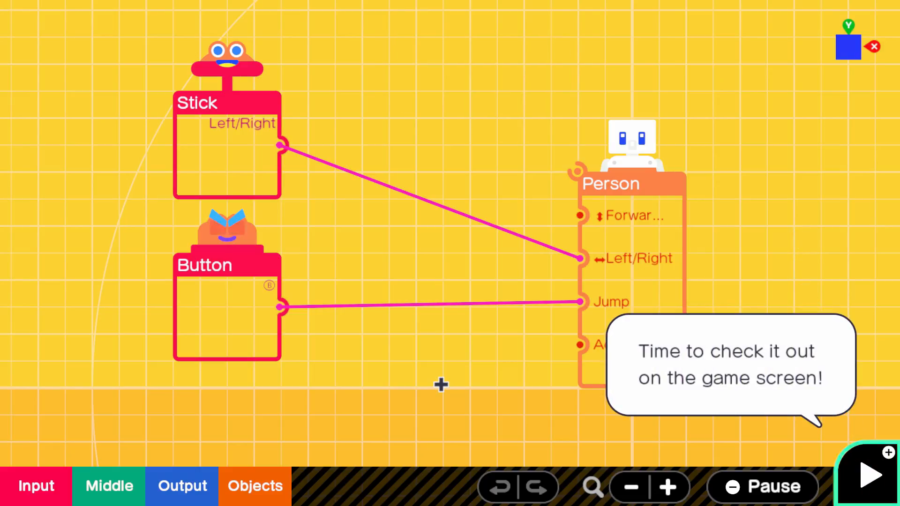
pyautogui.click(869, 474)
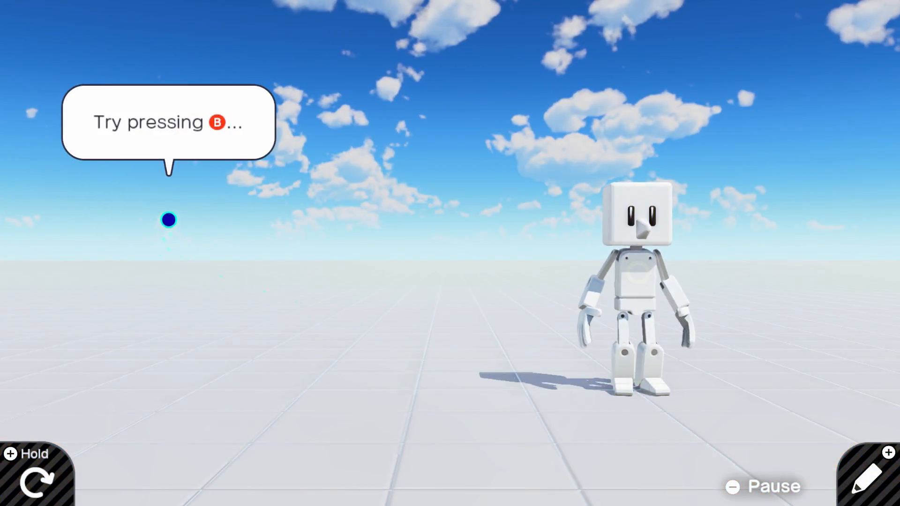
# - Make the Person jump with the B button on the game screen
pyautogui.press('b')
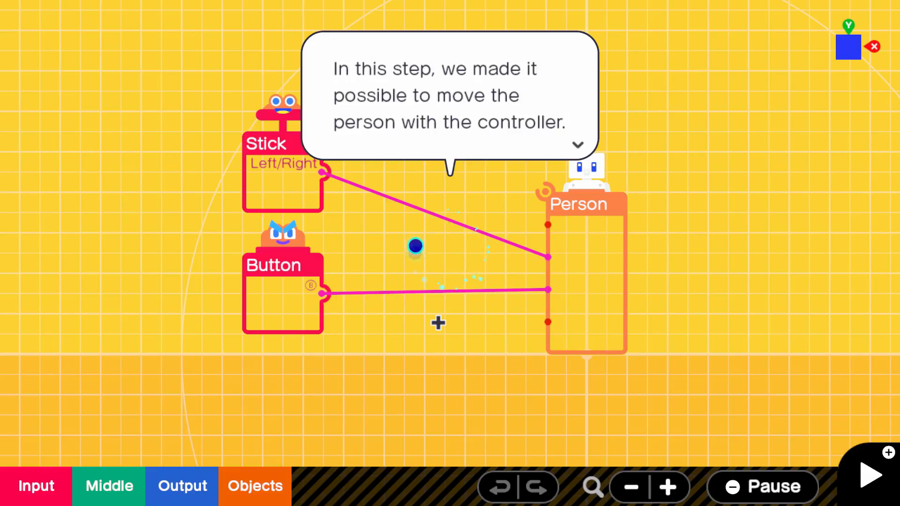
# - Advance through Step 1's closing messages until the Guide Updated notice appears
pyautogui.click(578, 145)
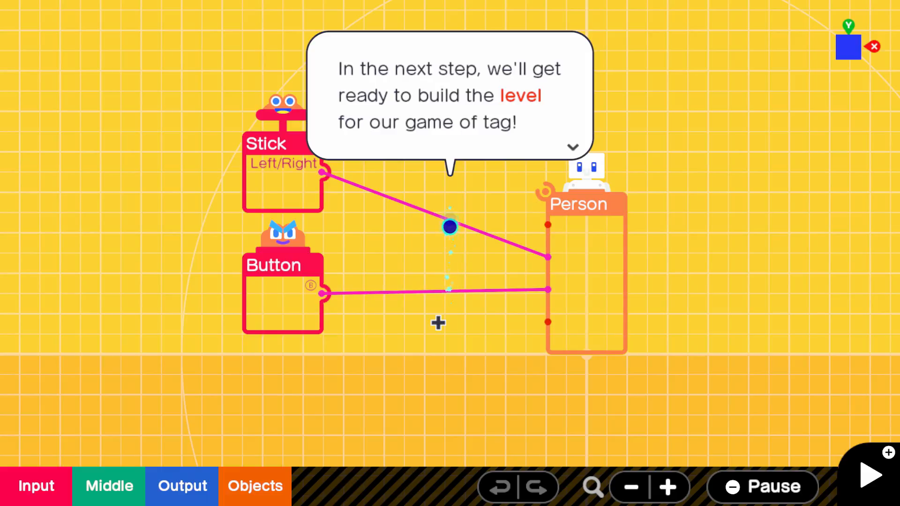
pyautogui.click(573, 146)
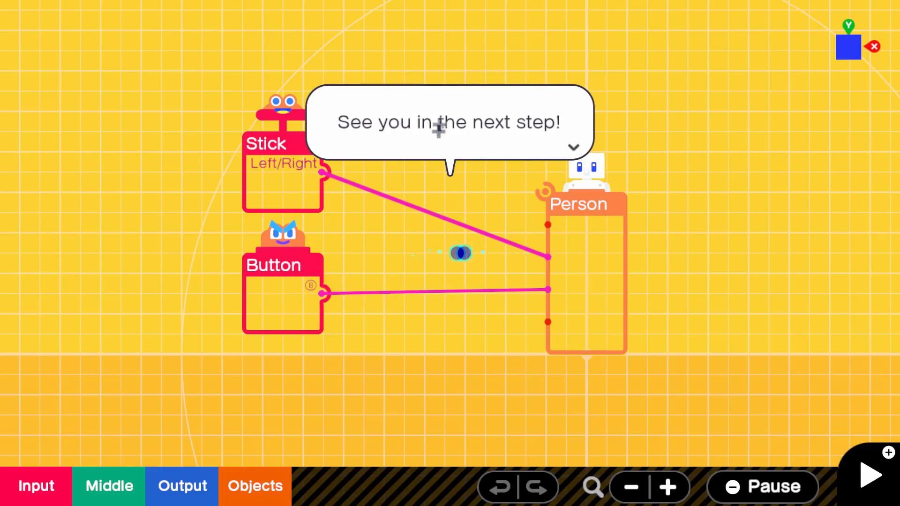
pyautogui.moveTo(448, 357)
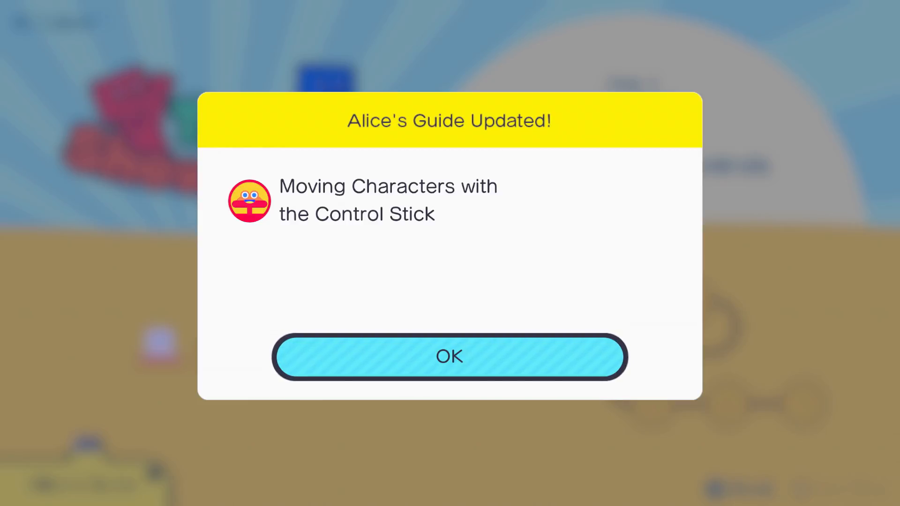
# - Dismiss the Guide Updated notice and begin Step 2, Making the Floor and Walls
pyautogui.click(450, 357)
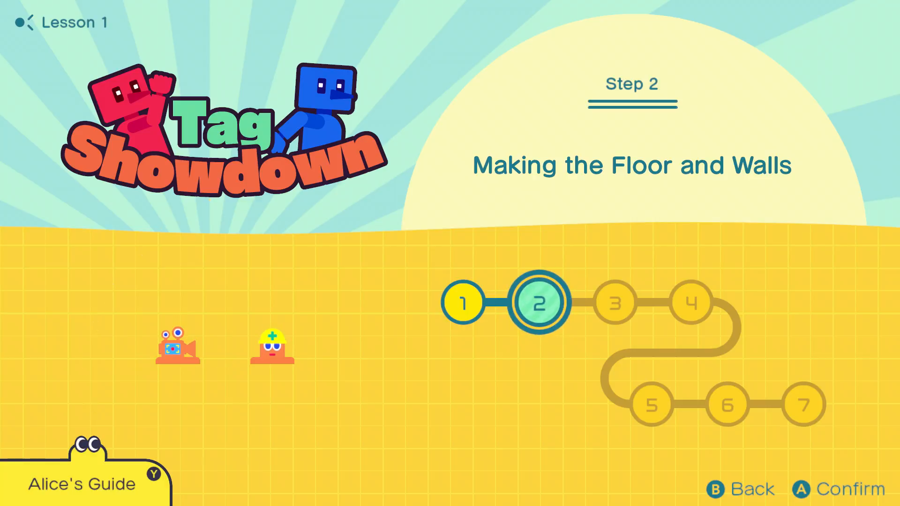
pyautogui.click(827, 490)
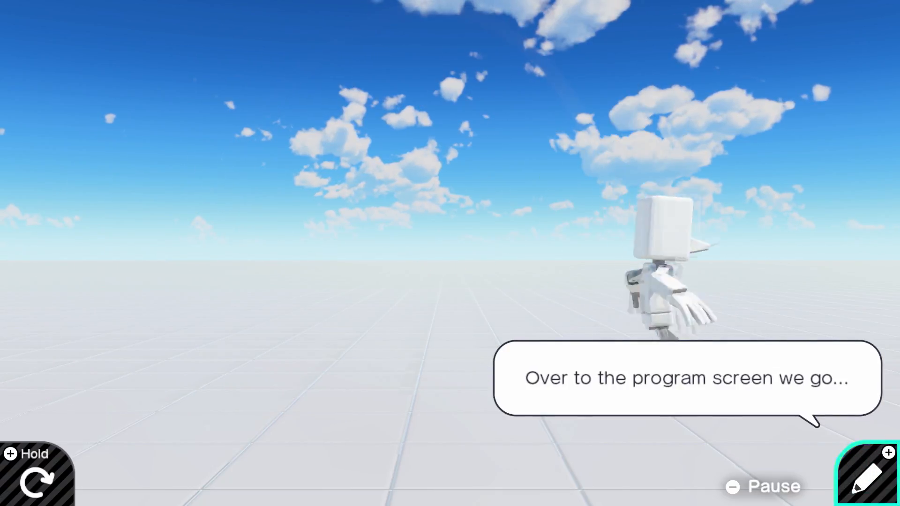
pyautogui.click(867, 478)
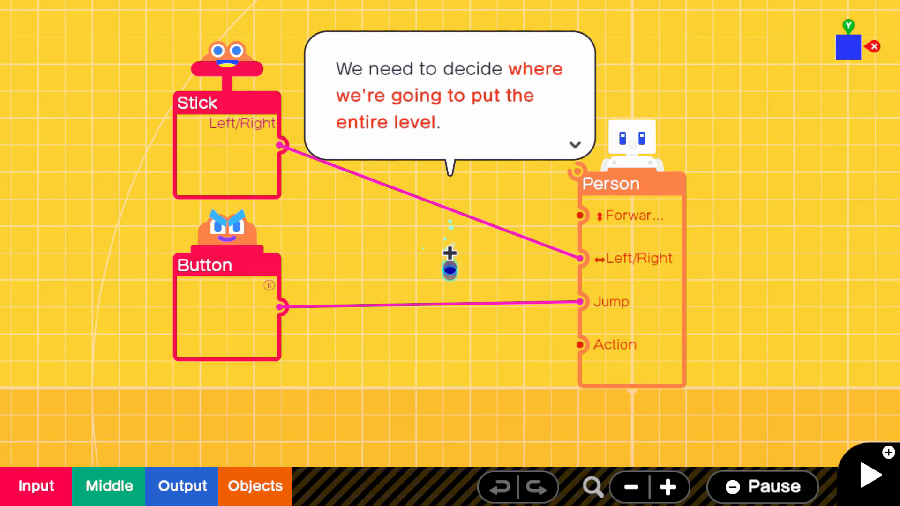
pyautogui.moveTo(345, 241)
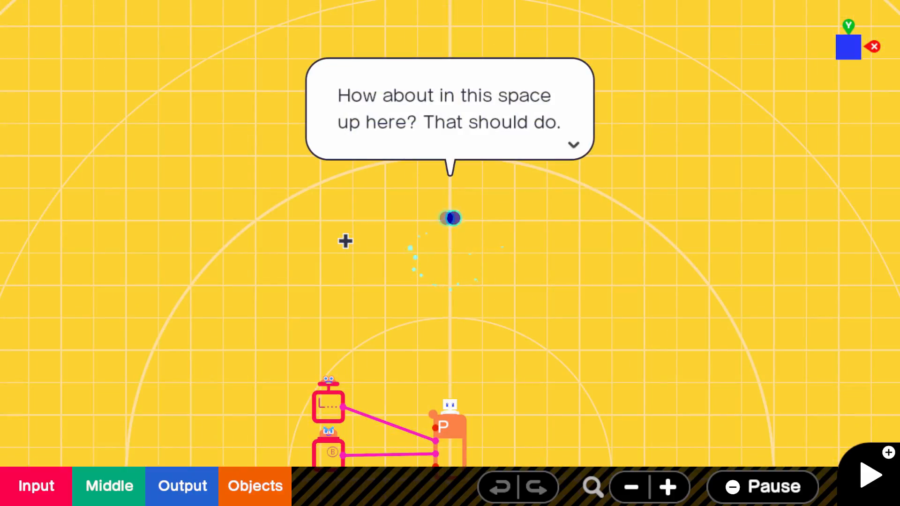
pyautogui.moveTo(391, 255)
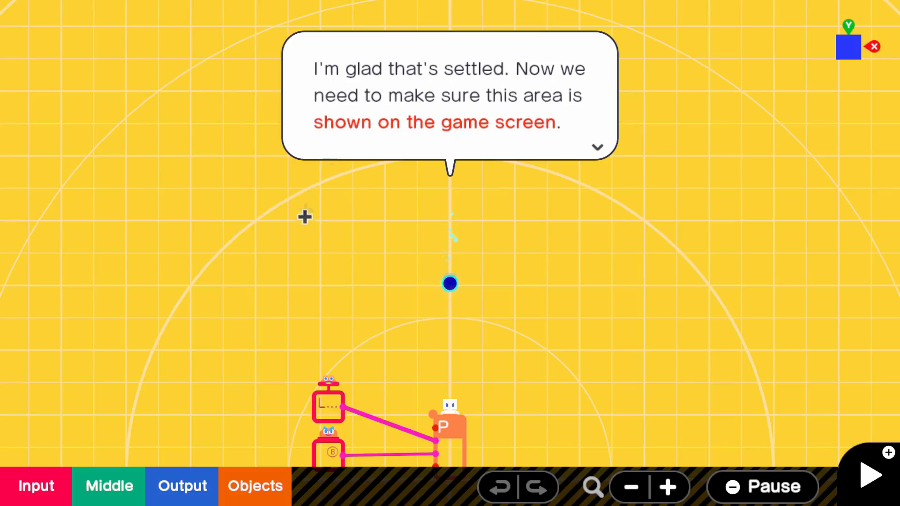
pyautogui.moveTo(442, 322)
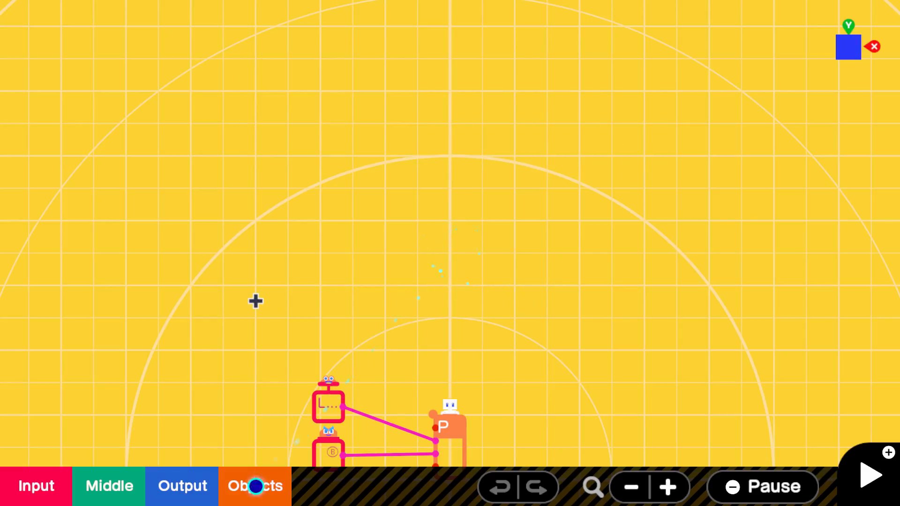
# - Place a Game Screen Nodon from Objects > Game Screen / Camera above the existing nodes
pyautogui.click(254, 486)
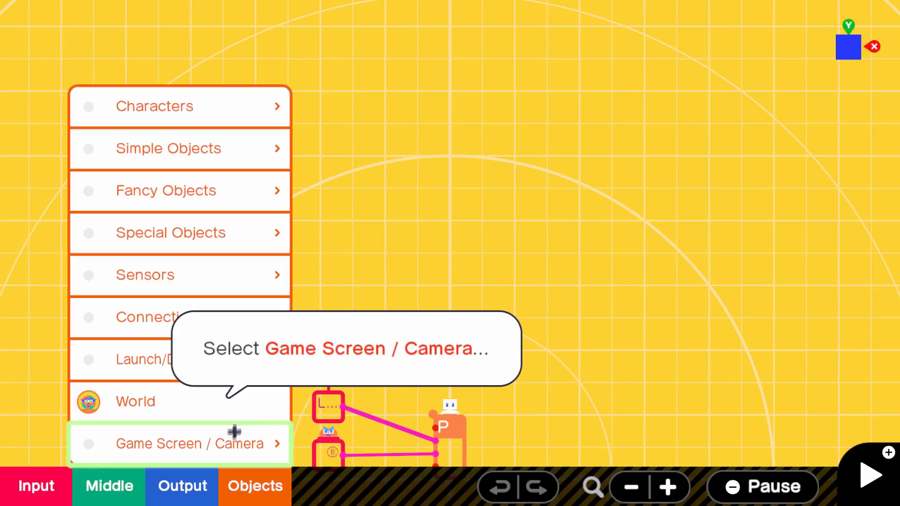
pyautogui.click(189, 444)
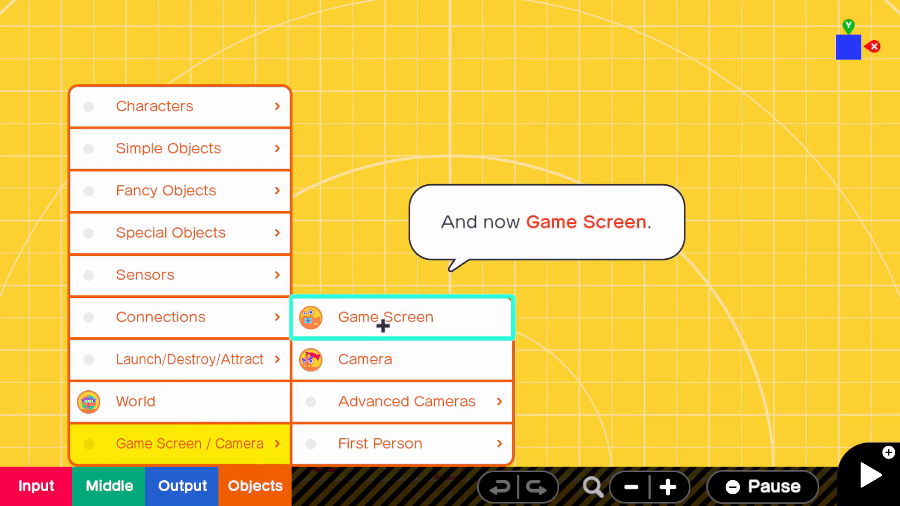
pyautogui.click(385, 317)
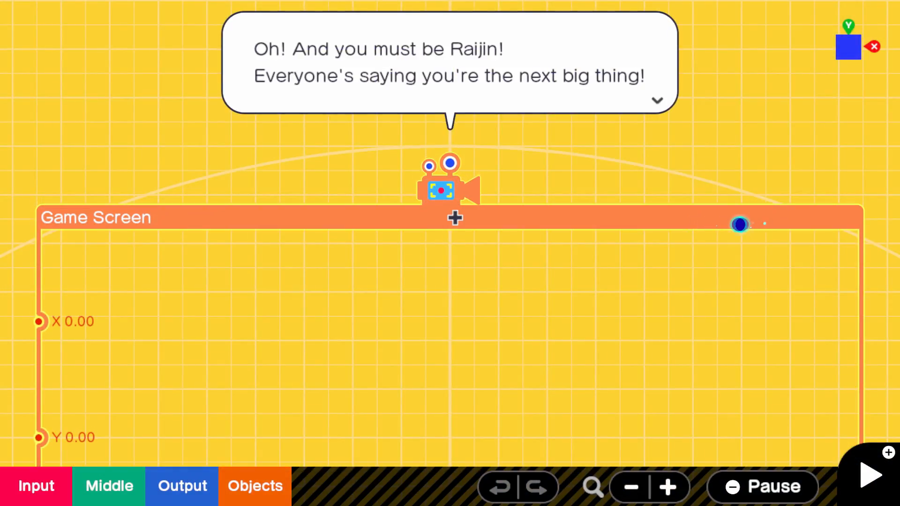
pyautogui.moveTo(506, 205)
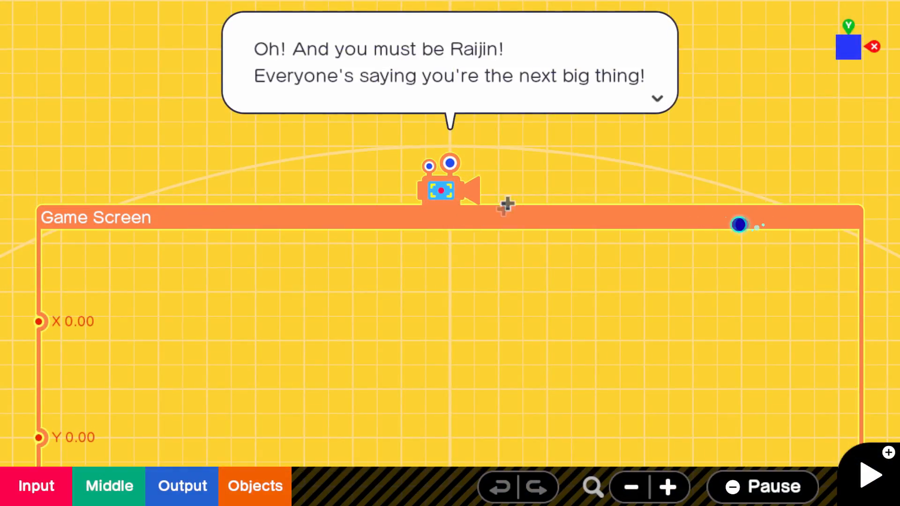
pyautogui.moveTo(364, 97)
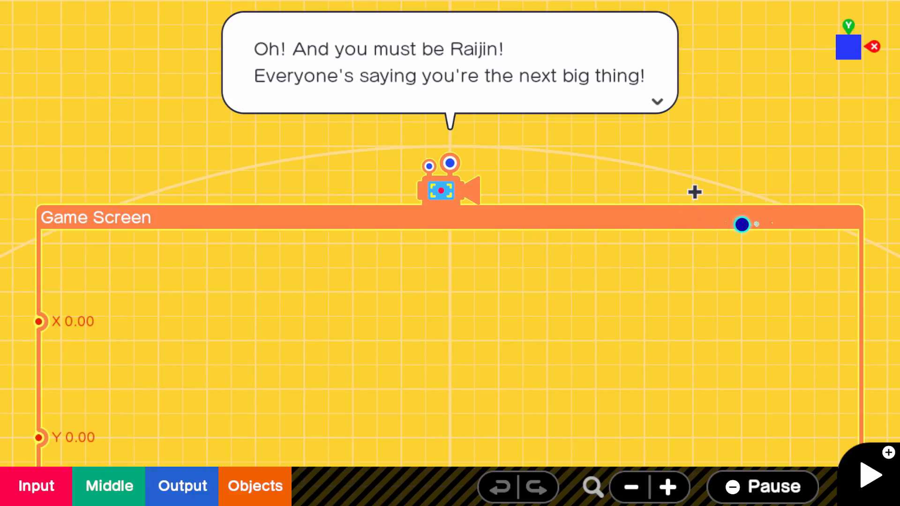
pyautogui.moveTo(603, 209)
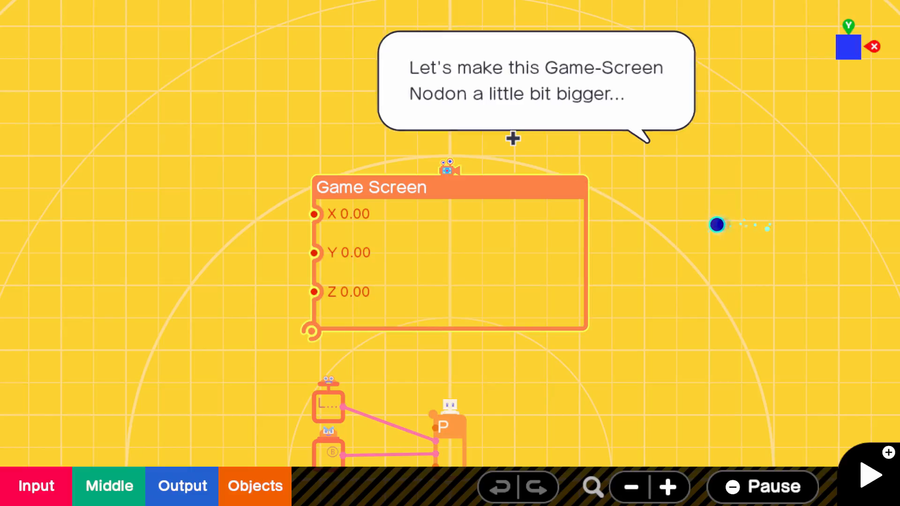
# - Resize the Game Screen Nodon to exactly fit the blue outlined frame
pyautogui.click(449, 255)
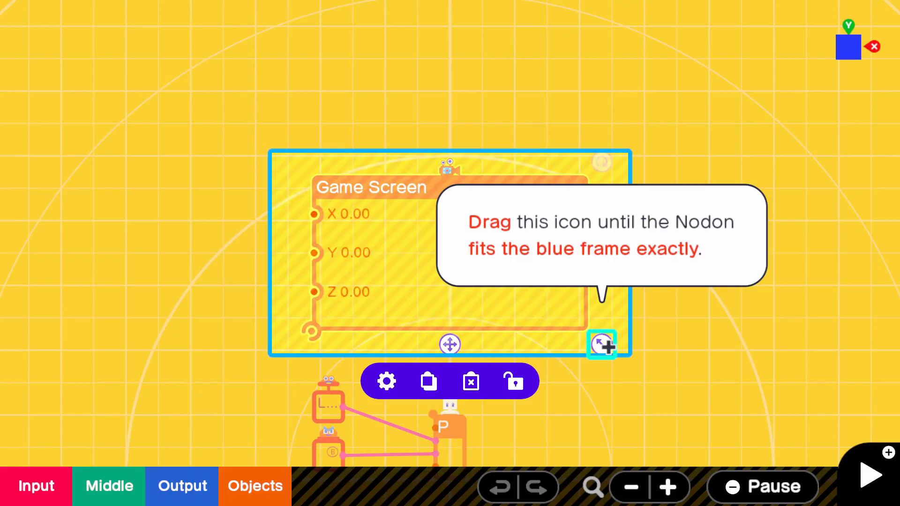
pyautogui.moveTo(601, 345); pyautogui.dragTo(752, 429)
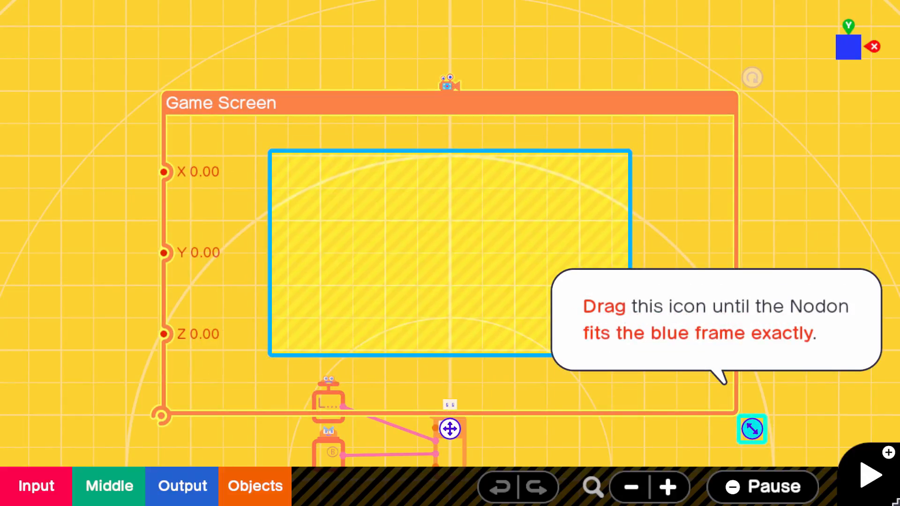
pyautogui.moveTo(753, 430); pyautogui.dragTo(642, 368)
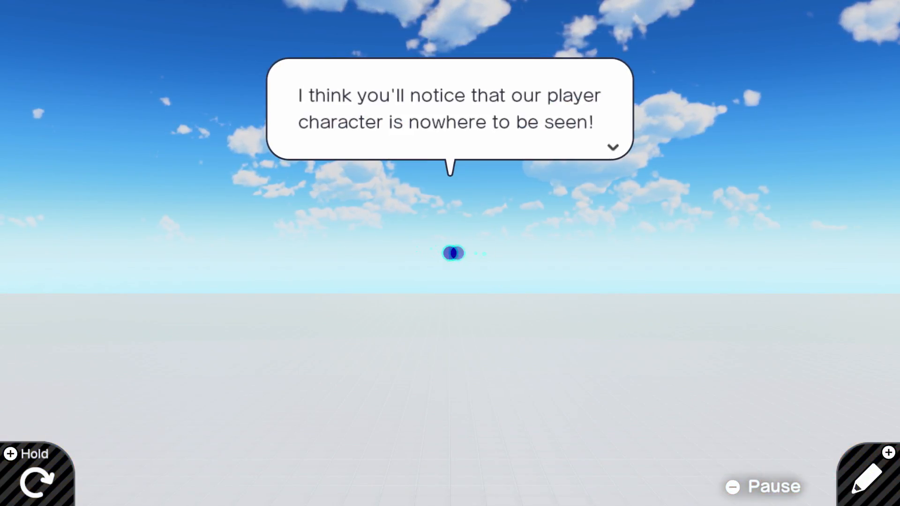
# - Drag the Person Nodon into the outlined spot inside the Game Screen Nodon
pyautogui.click(613, 148)
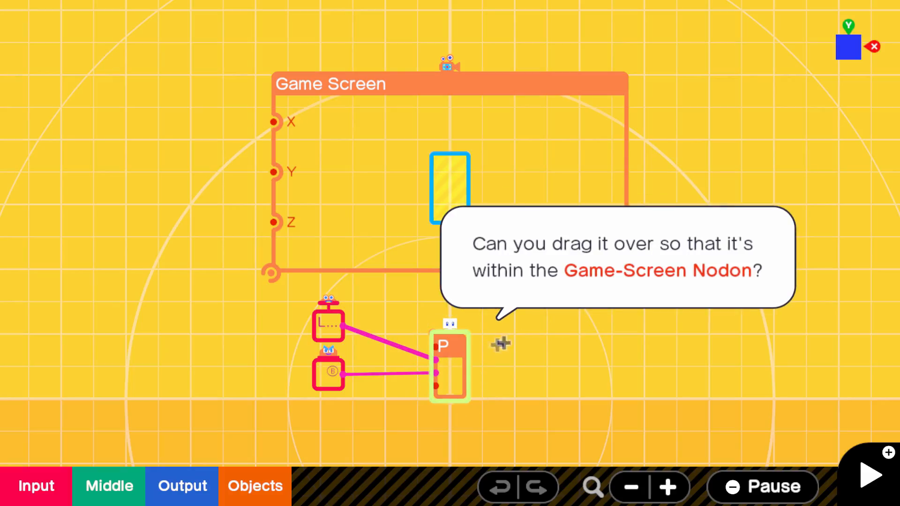
pyautogui.moveTo(450, 365); pyautogui.dragTo(450, 188)
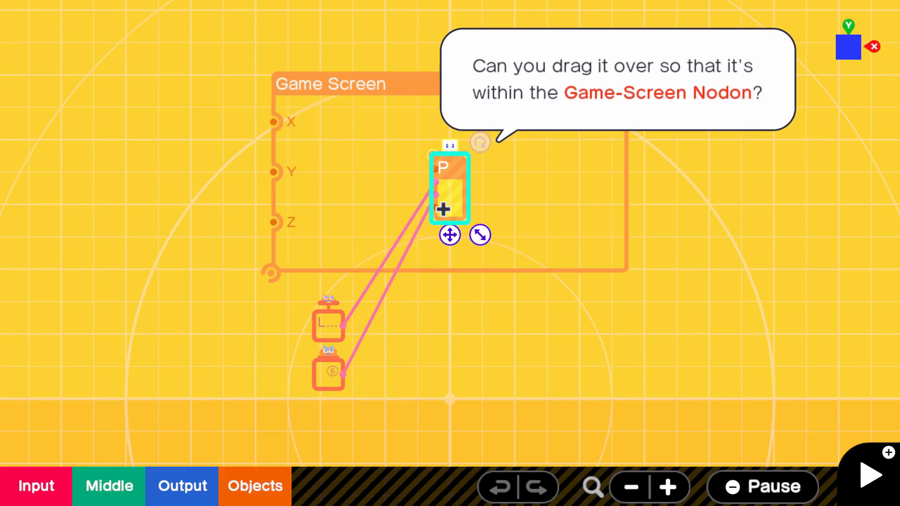
pyautogui.moveTo(450, 187); pyautogui.dragTo(450, 184)
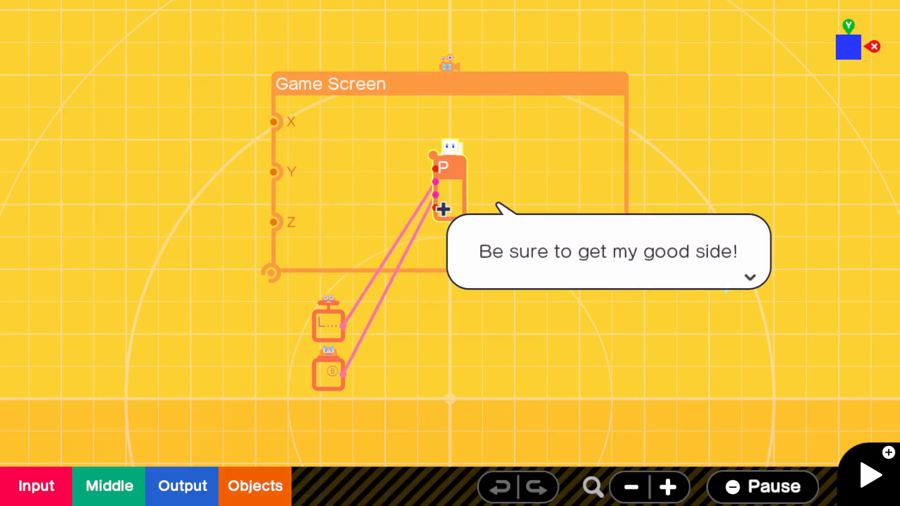
# - Play the game to confirm the person now appears, advancing the guide's messages
pyautogui.click(750, 278)
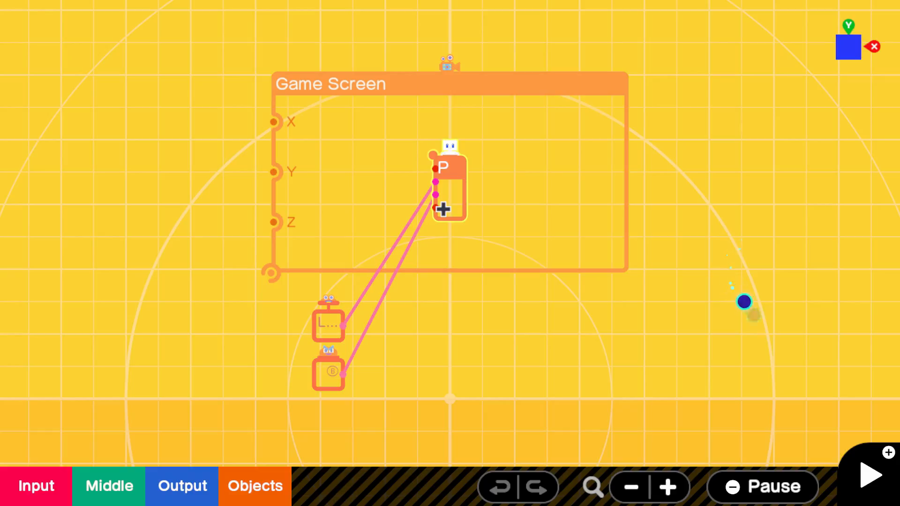
pyautogui.click(869, 475)
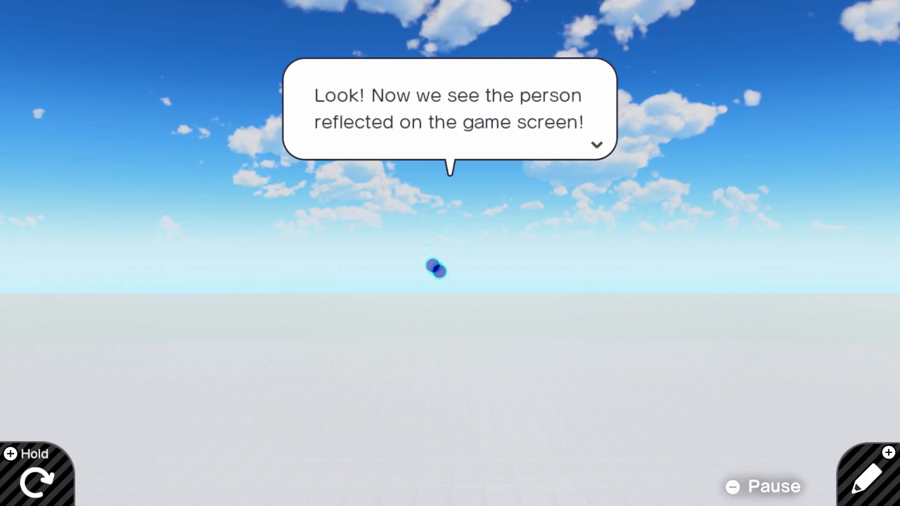
pyautogui.click(596, 145)
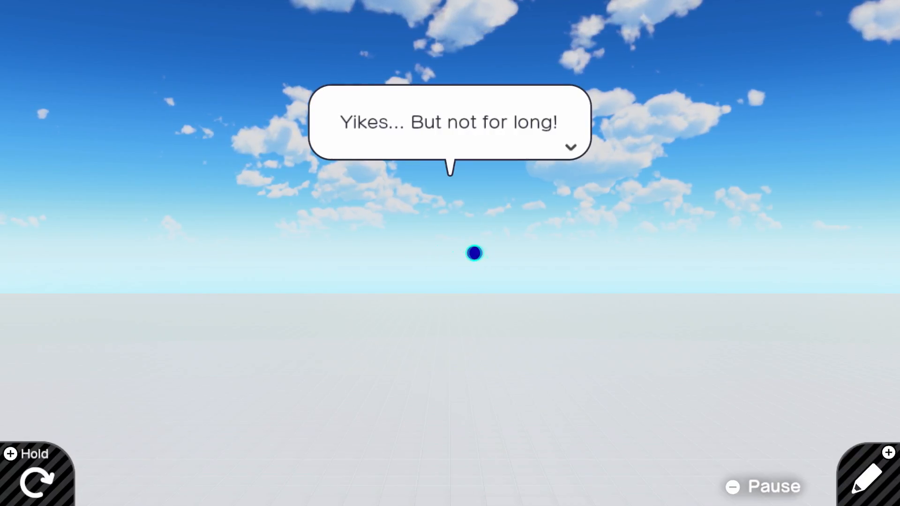
pyautogui.click(569, 146)
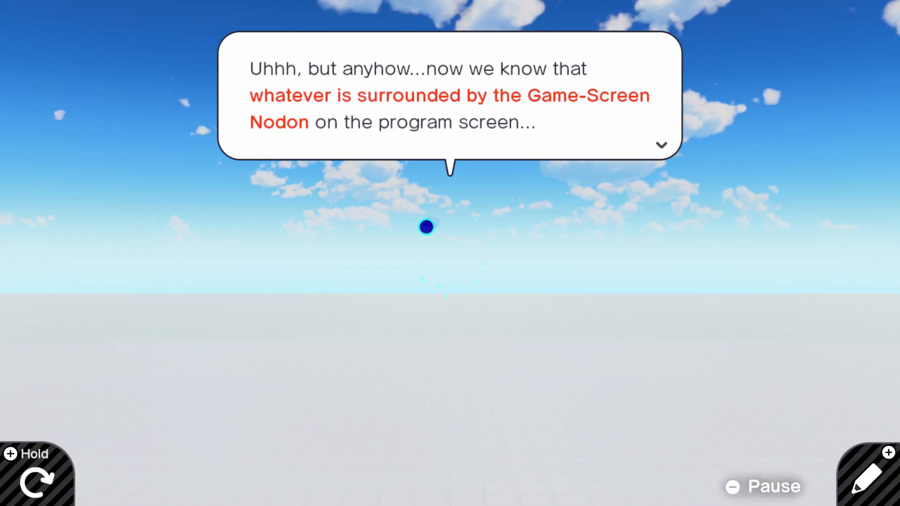
pyautogui.click(661, 144)
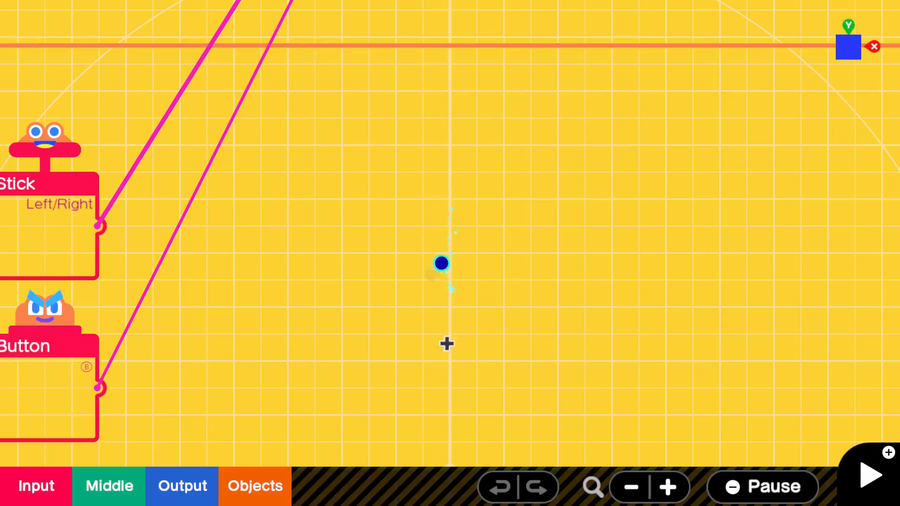
# - Browse Objects > Simple Objects to add the Object (Box) Nodon
pyautogui.click(254, 486)
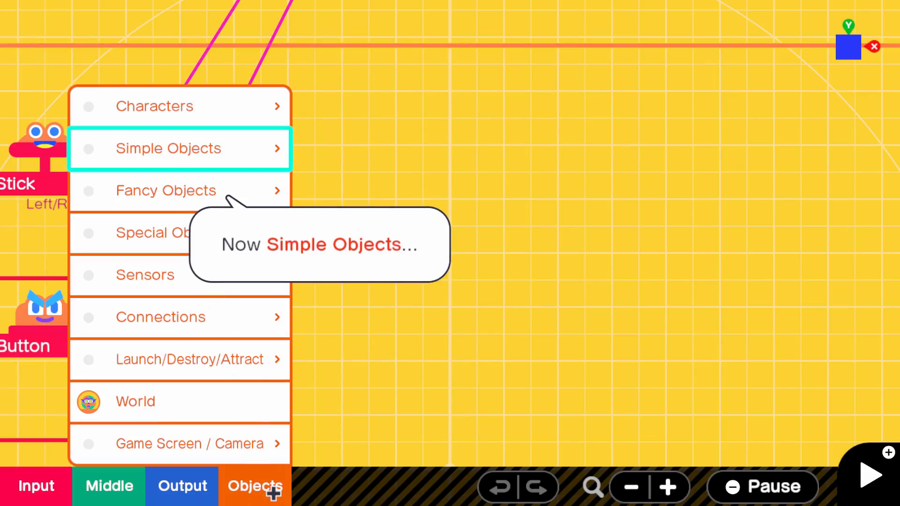
pyautogui.click(180, 148)
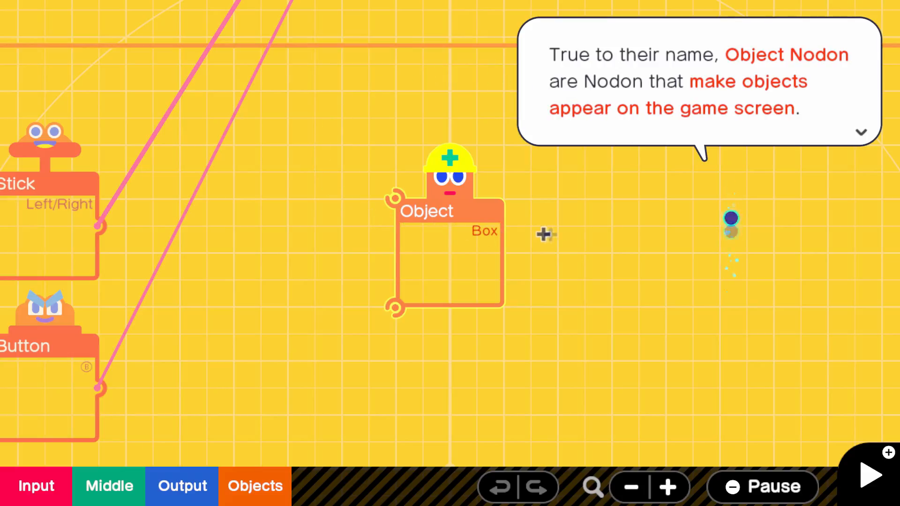
pyautogui.moveTo(602, 238)
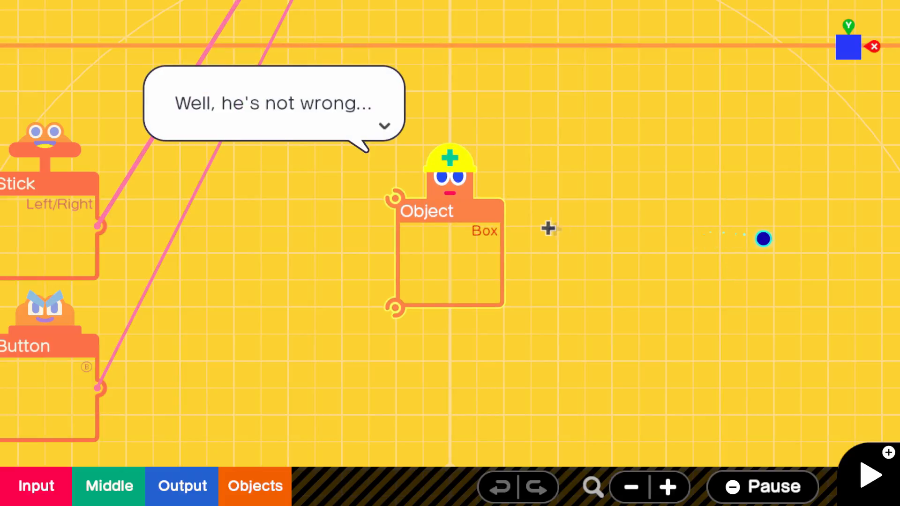
pyautogui.moveTo(330, 182)
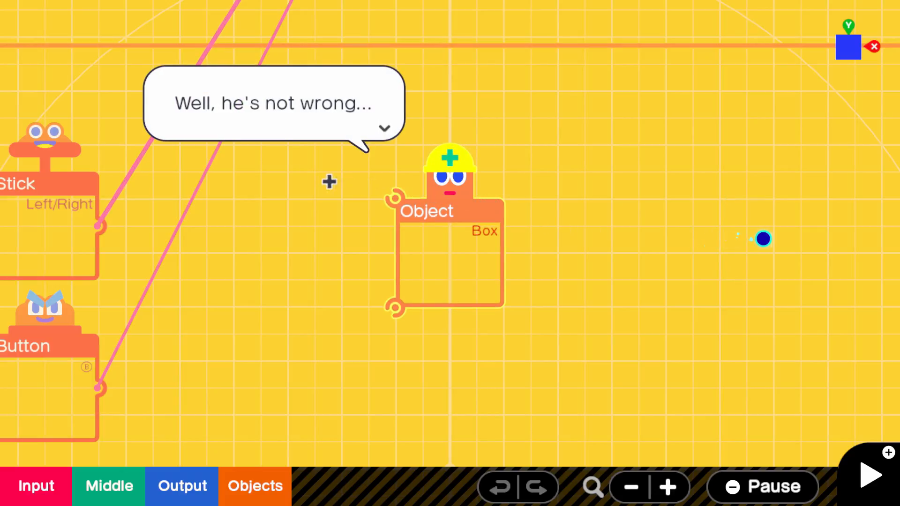
pyautogui.moveTo(548, 190)
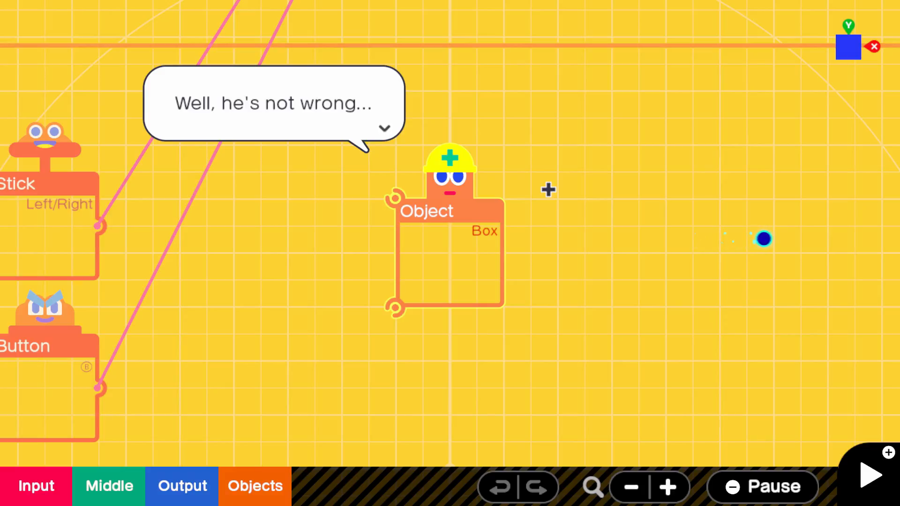
pyautogui.moveTo(272, 213)
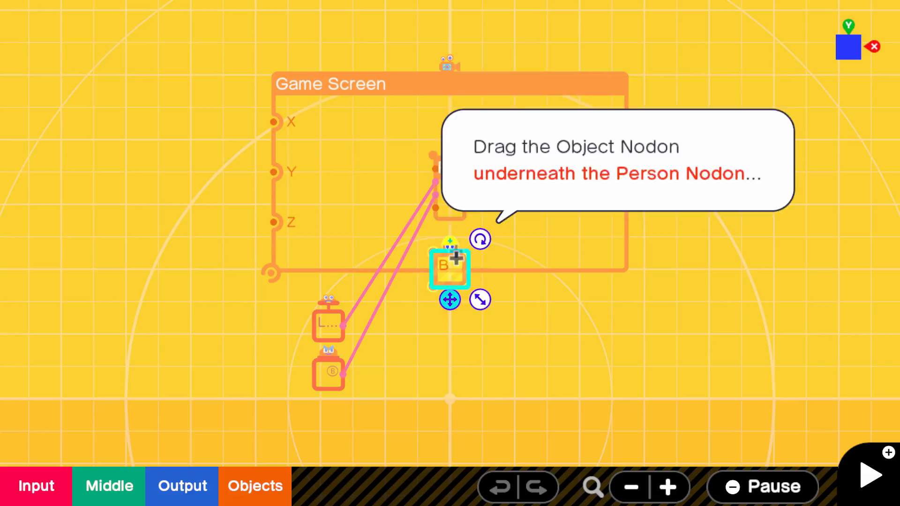
# - Position the box beneath the Person Nodon, test it, then select the box Nodon
pyautogui.moveTo(449, 268); pyautogui.dragTo(450, 218)
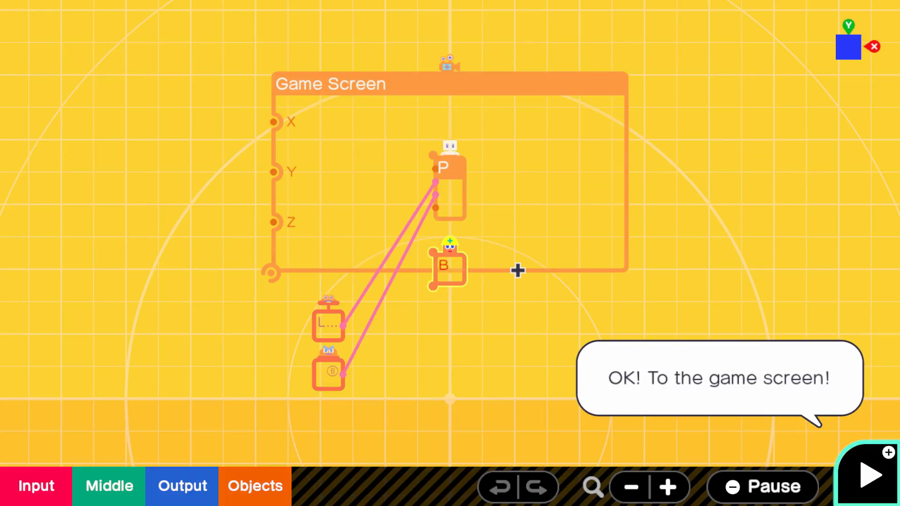
pyautogui.click(869, 474)
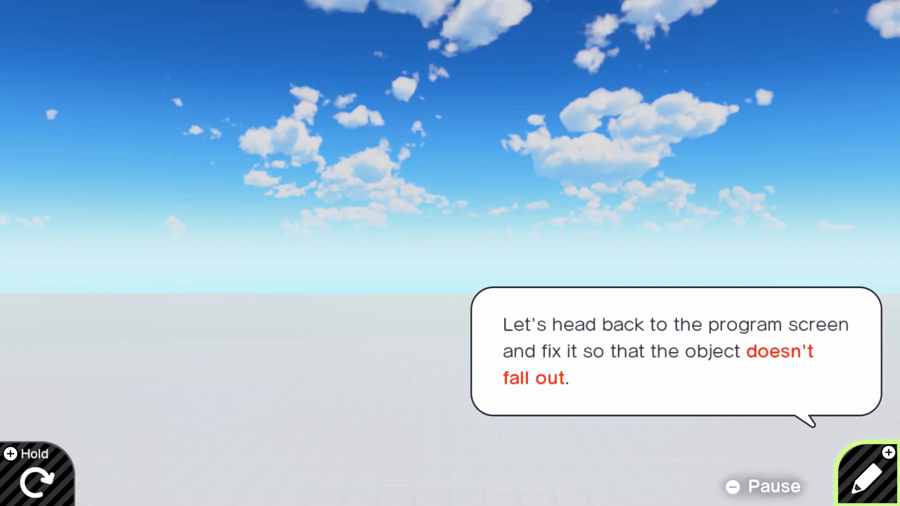
pyautogui.click(869, 478)
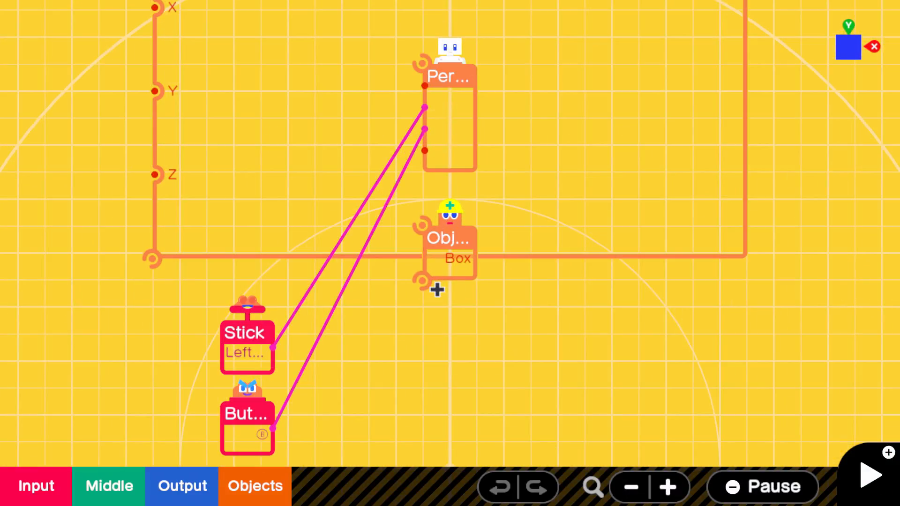
pyautogui.click(450, 253)
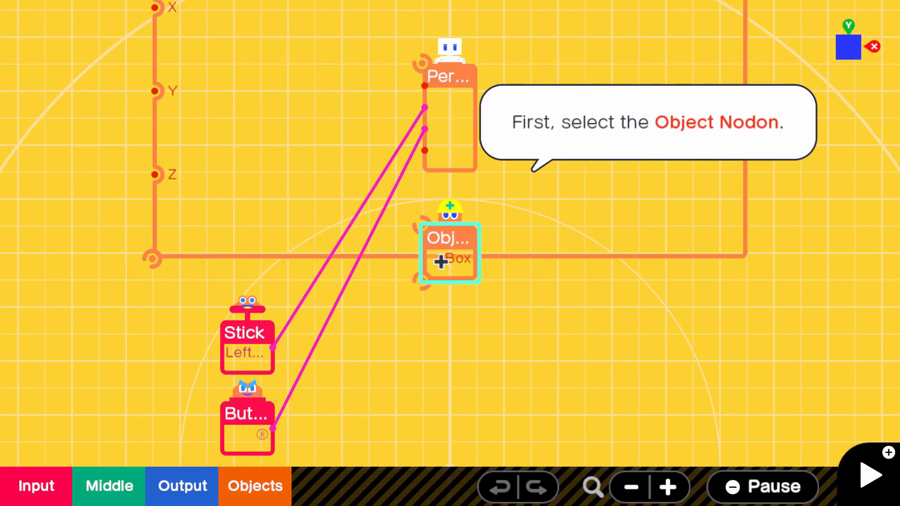
# - Disable Movable, Destructible and Destructive in the box Object's settings
pyautogui.click(450, 251)
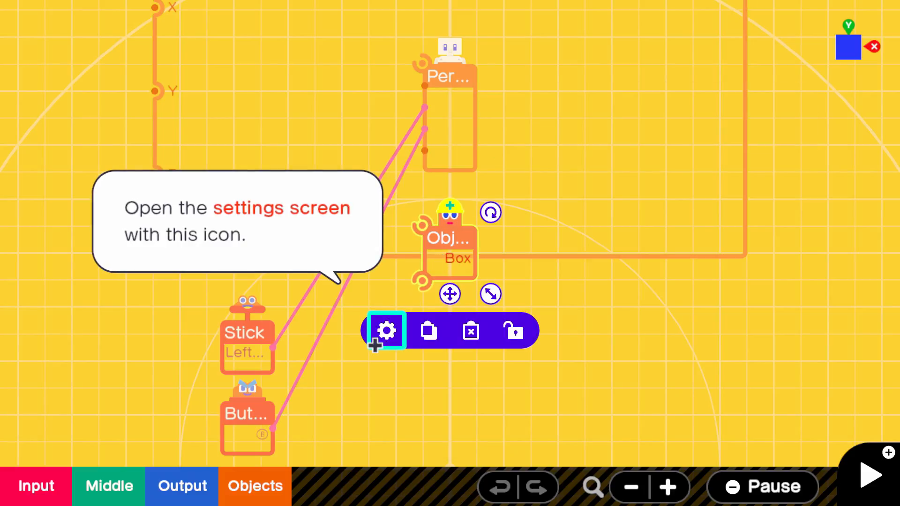
pyautogui.click(386, 330)
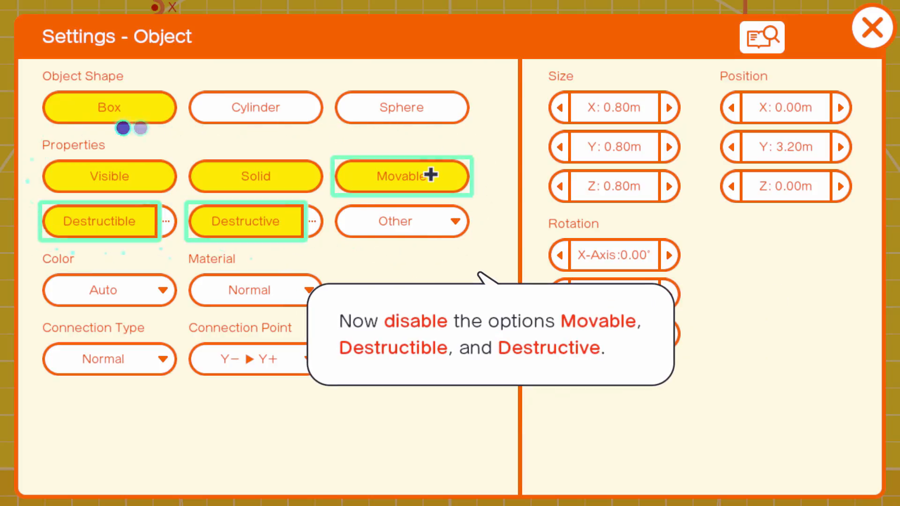
pyautogui.click(402, 177)
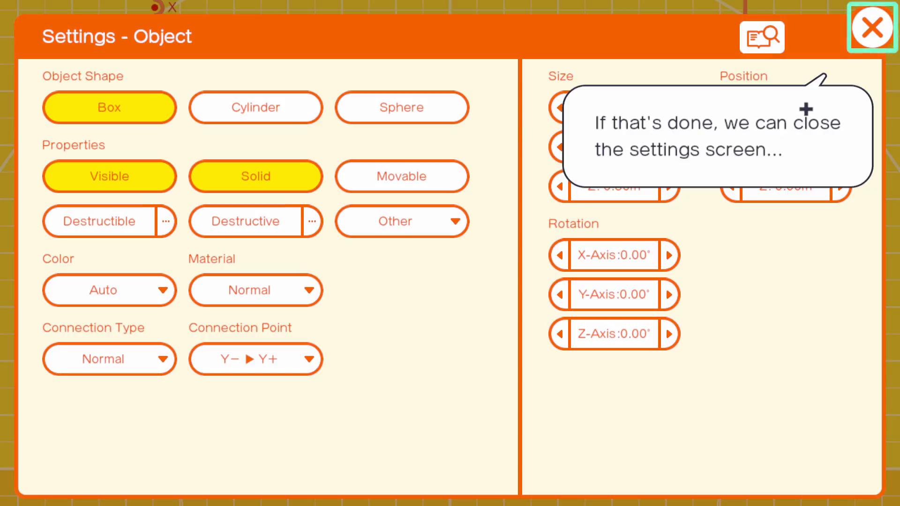
# - Close the Settings - Object window
pyautogui.click(872, 27)
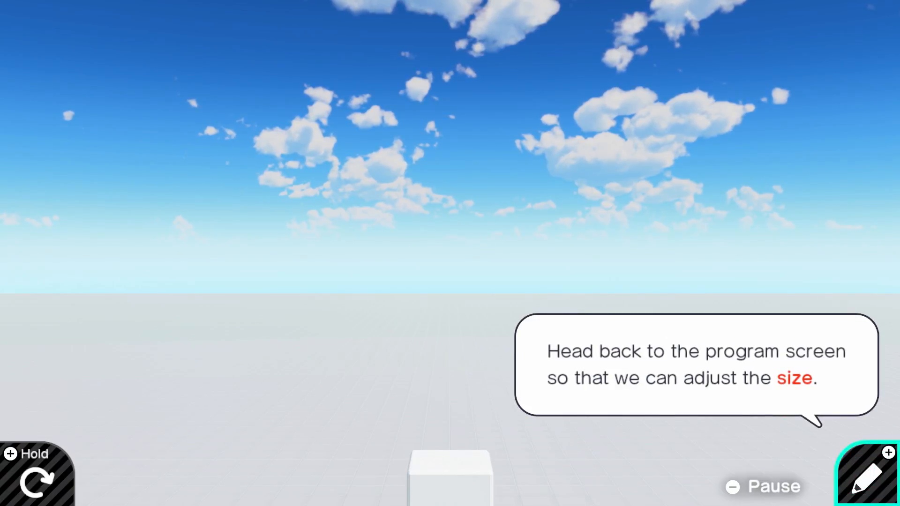
# - Stretch the Box Object Nodon to fill the long blue frame as a wide floor
pyautogui.click(869, 478)
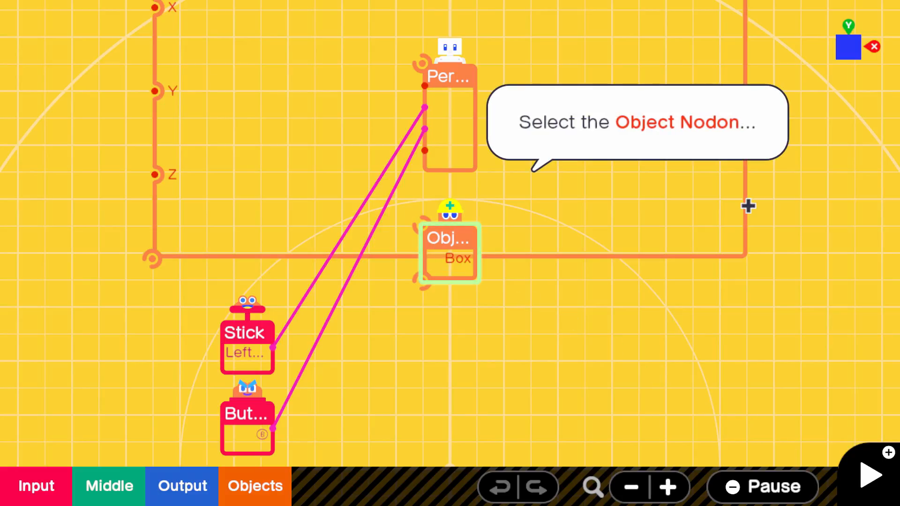
pyautogui.click(448, 253)
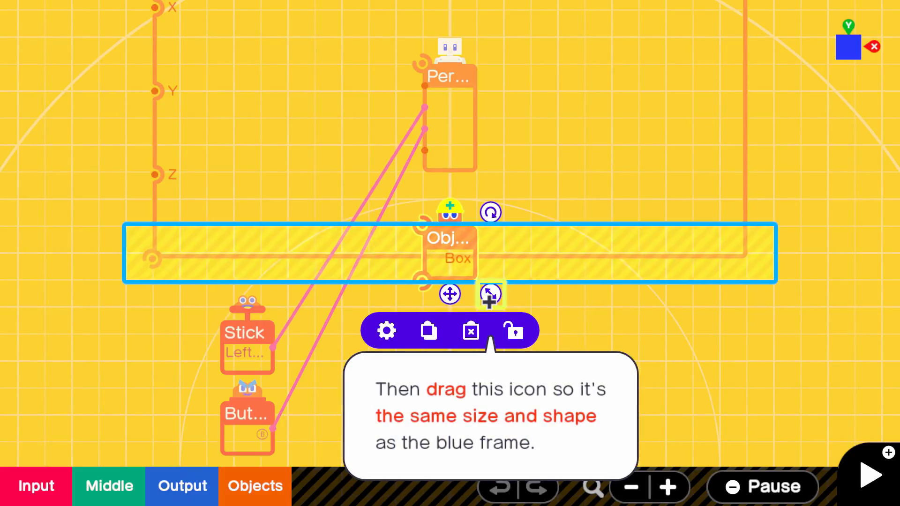
pyautogui.moveTo(490, 294); pyautogui.dragTo(789, 294)
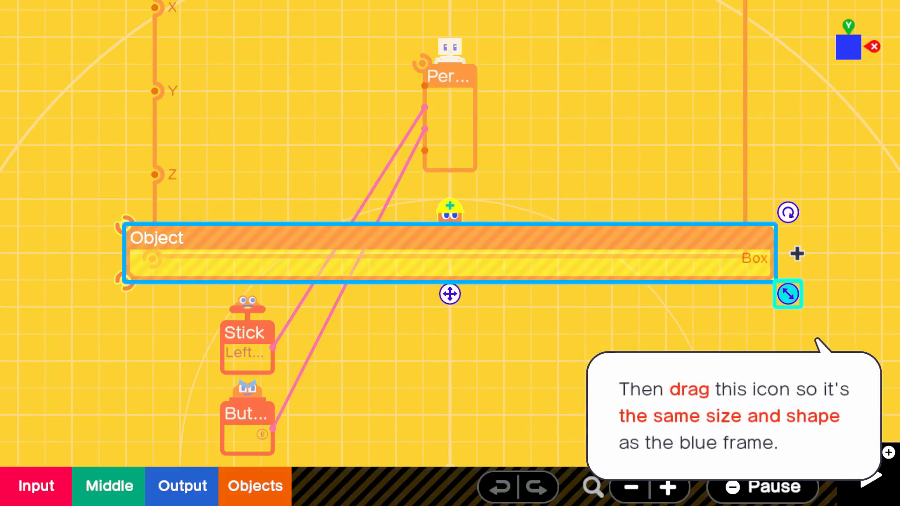
pyautogui.moveTo(788, 293); pyautogui.dragTo(732, 214)
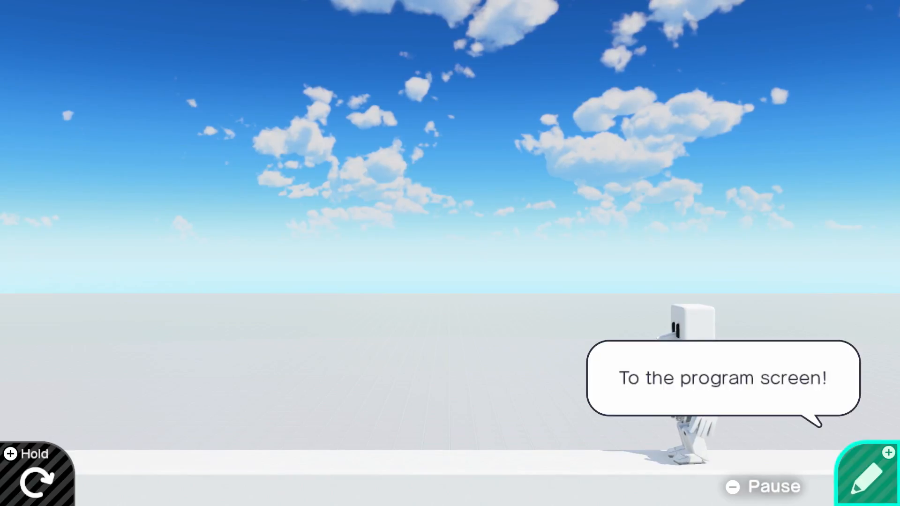
# - Set the floor Object Nodon's color to Brown, then play the game
pyautogui.click(868, 476)
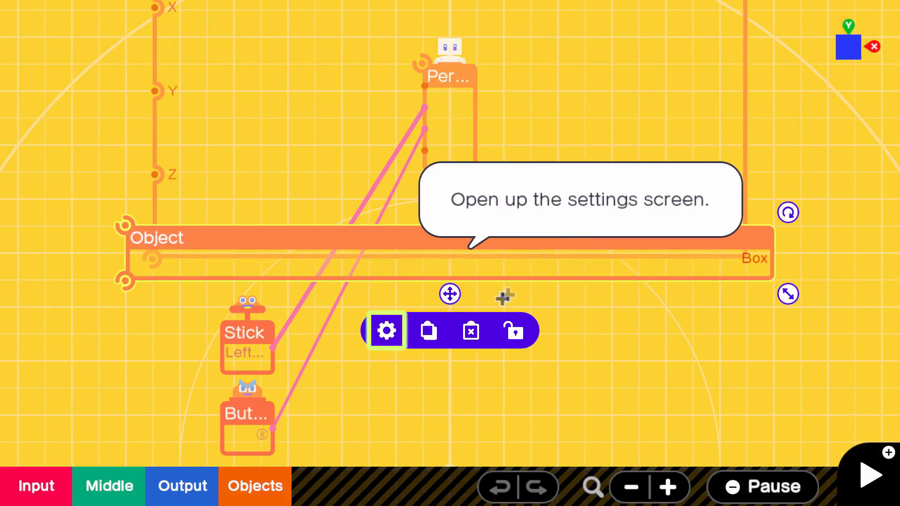
pyautogui.click(386, 330)
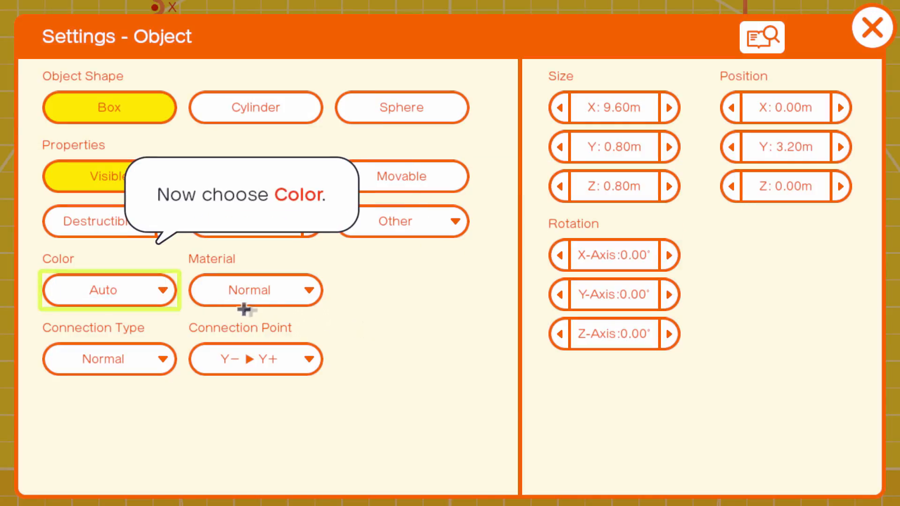
pyautogui.click(109, 289)
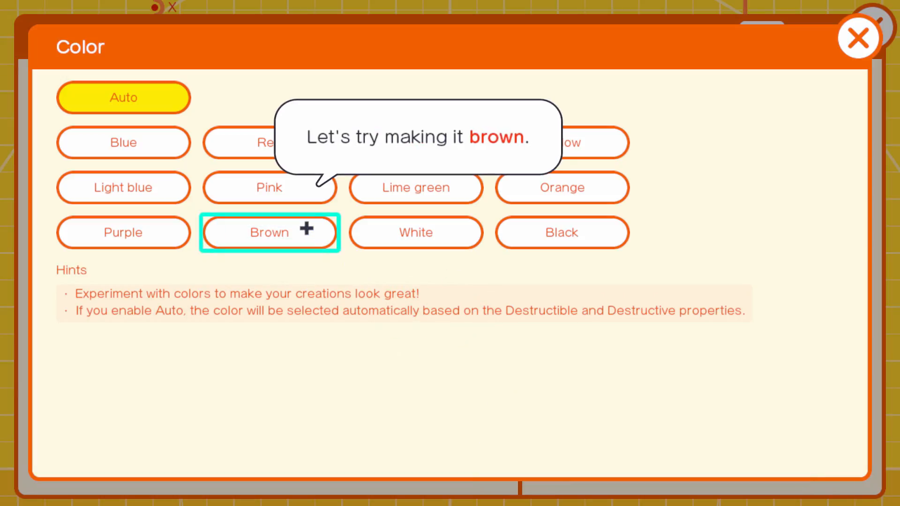
pyautogui.click(269, 233)
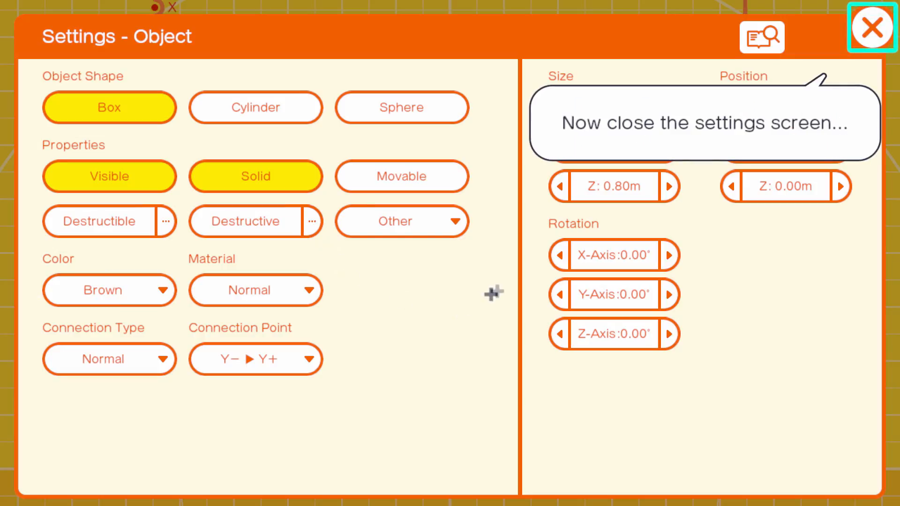
pyautogui.click(872, 28)
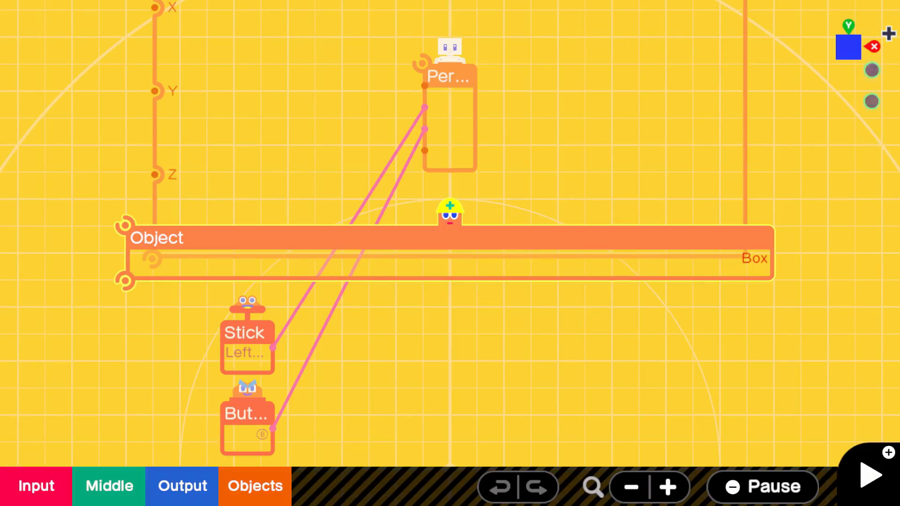
pyautogui.click(869, 475)
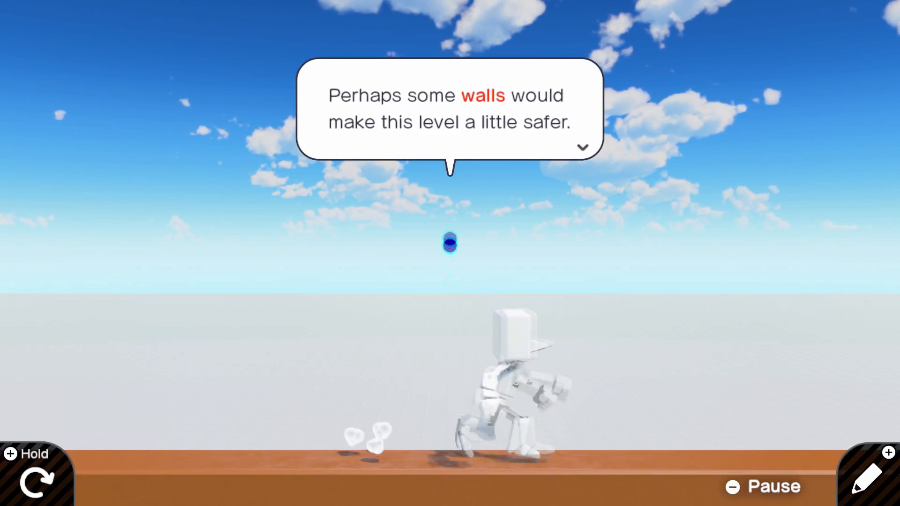
# - Return to the program screen and advance the guide to the wall-making lesson
pyautogui.click(869, 480)
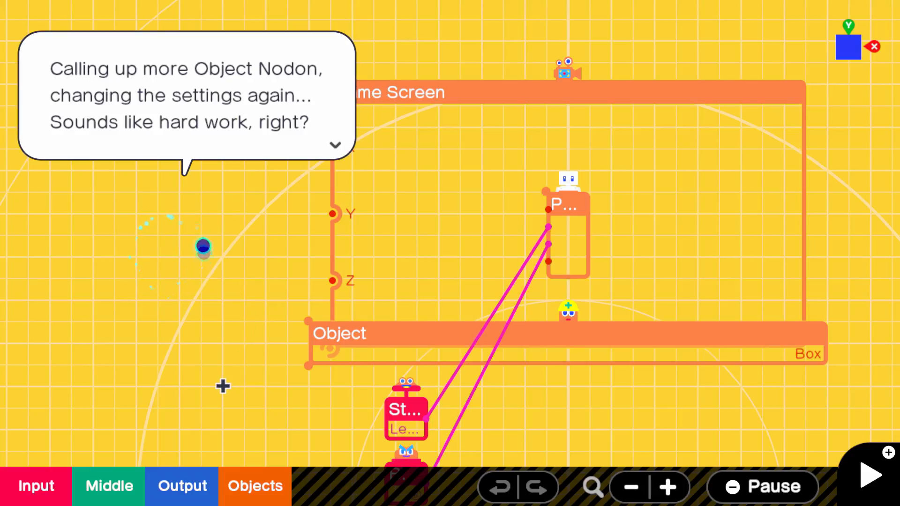
pyautogui.moveTo(287, 291)
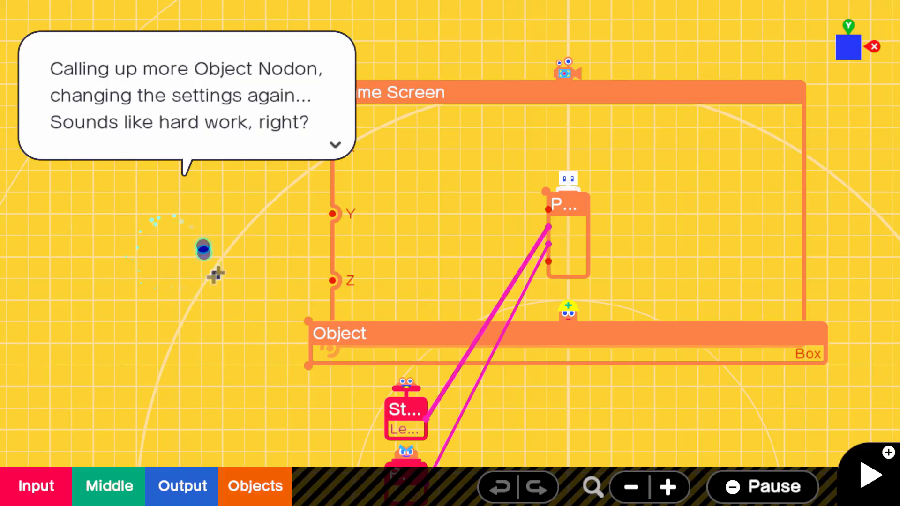
pyautogui.moveTo(262, 357)
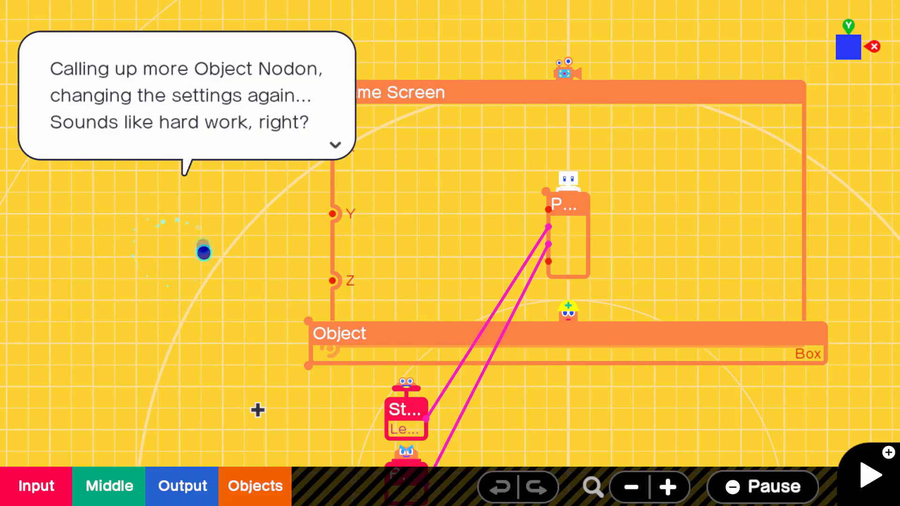
pyautogui.click(334, 145)
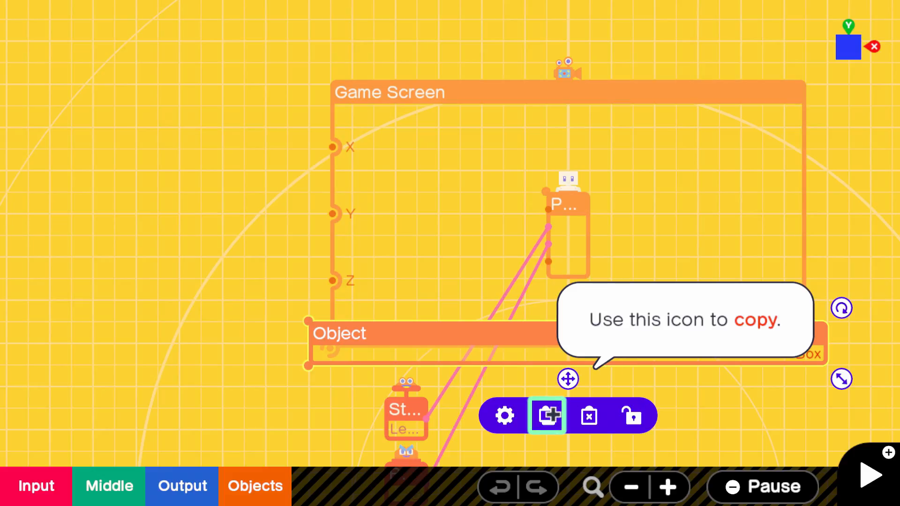
# - Copy the floor into a left wall, then copy it to the right edge
pyautogui.click(546, 415)
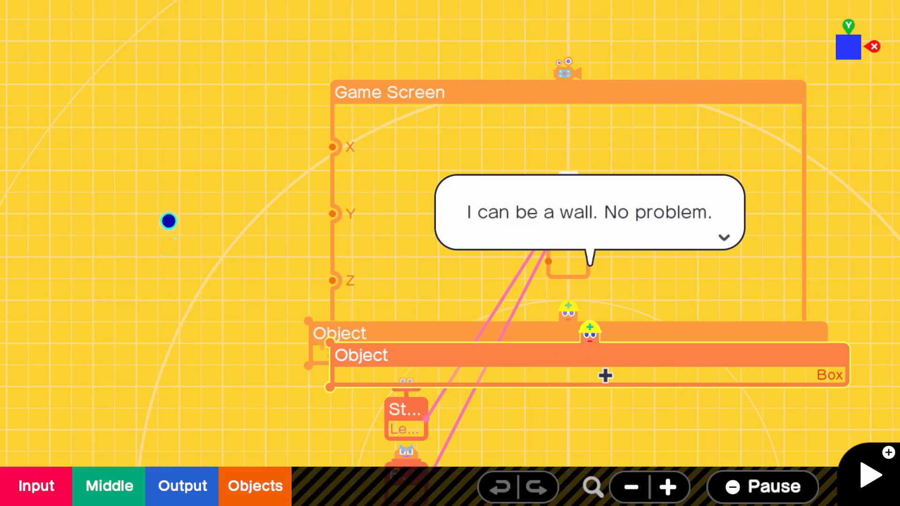
pyautogui.moveTo(472, 388)
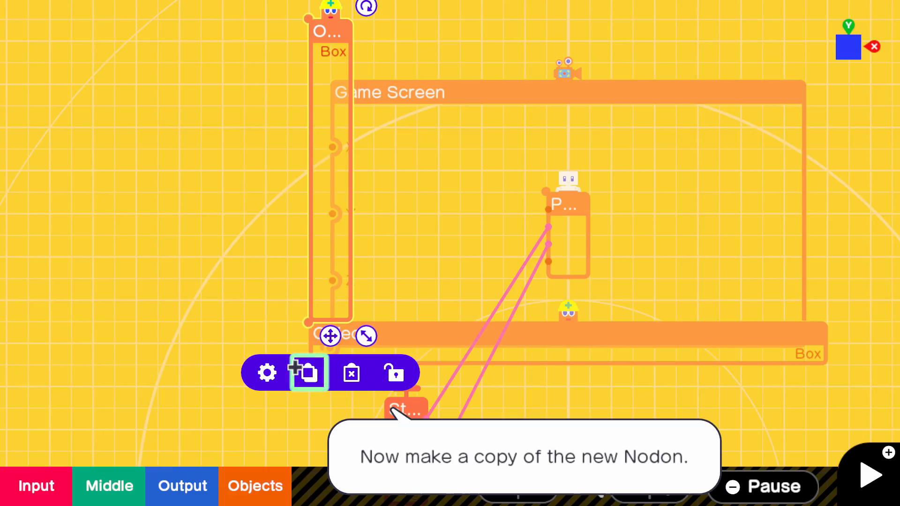
pyautogui.click(307, 372)
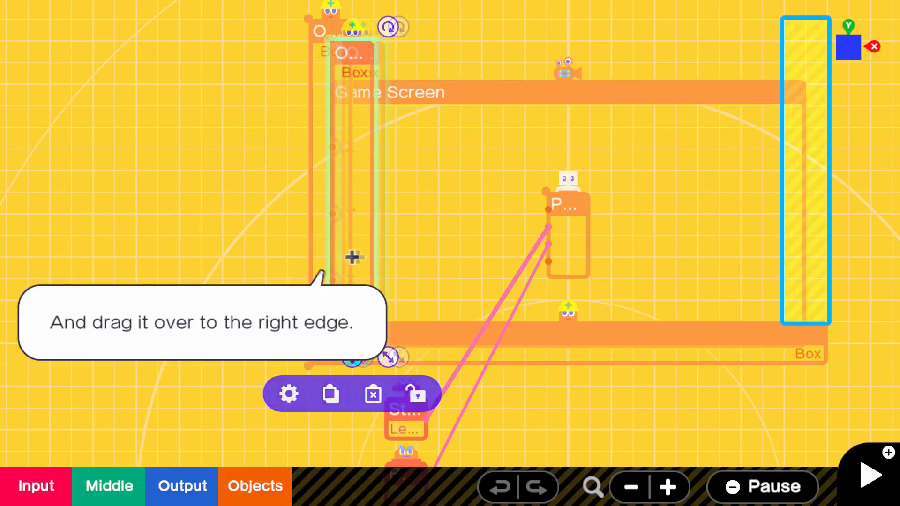
pyautogui.moveTo(352, 258); pyautogui.dragTo(805, 237)
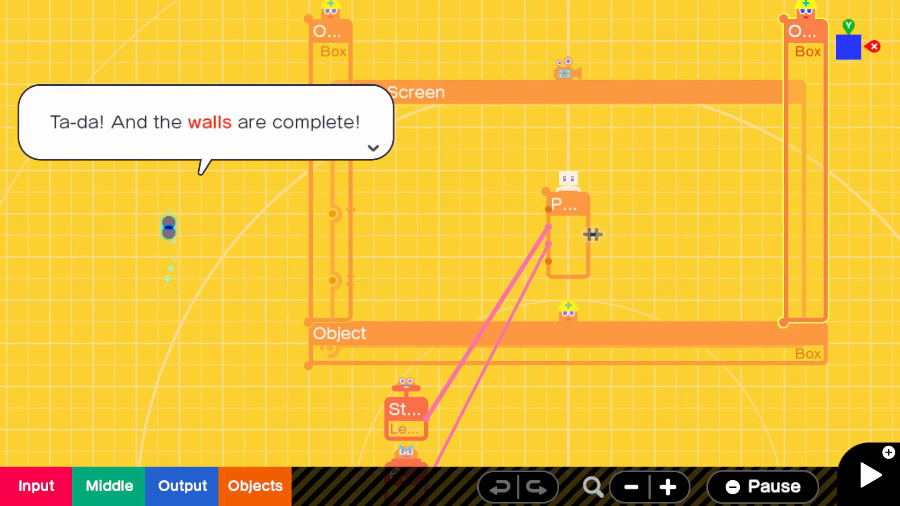
pyautogui.moveTo(228, 198)
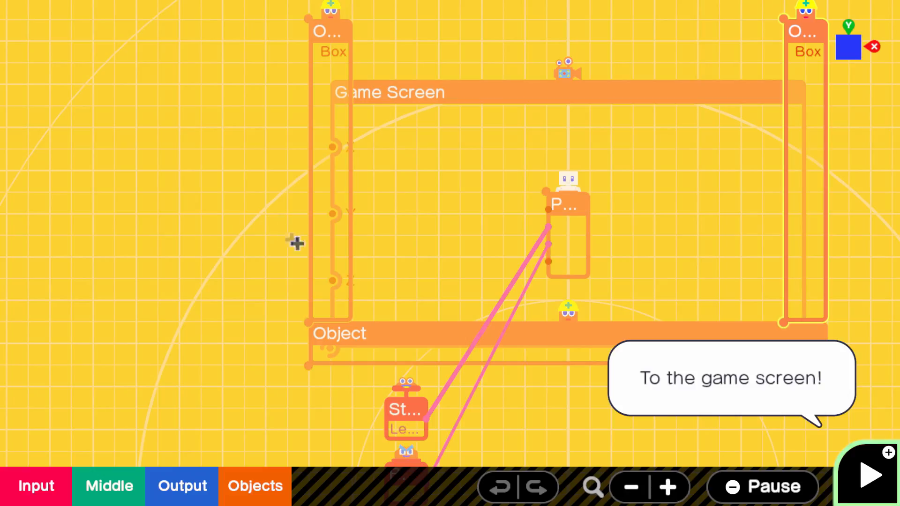
# - Play the game to view the walled enclosure, then return to programming
pyautogui.click(869, 474)
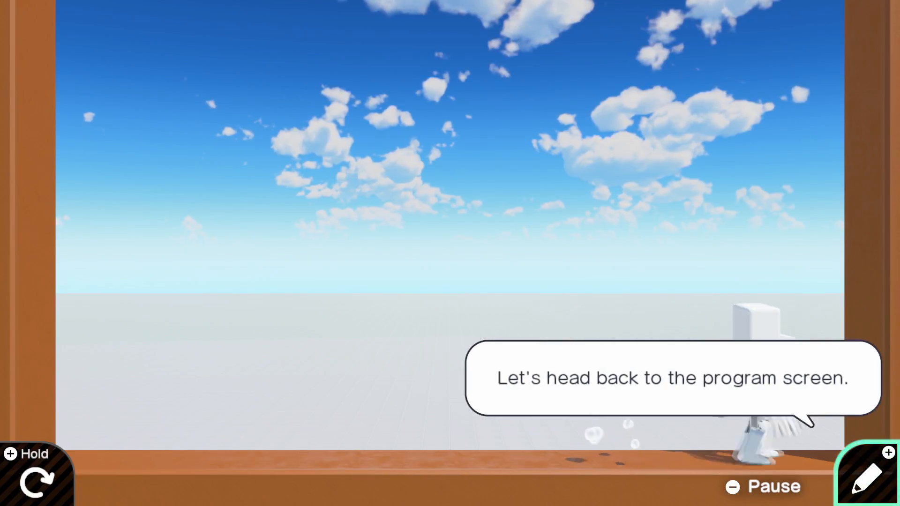
pyautogui.click(869, 477)
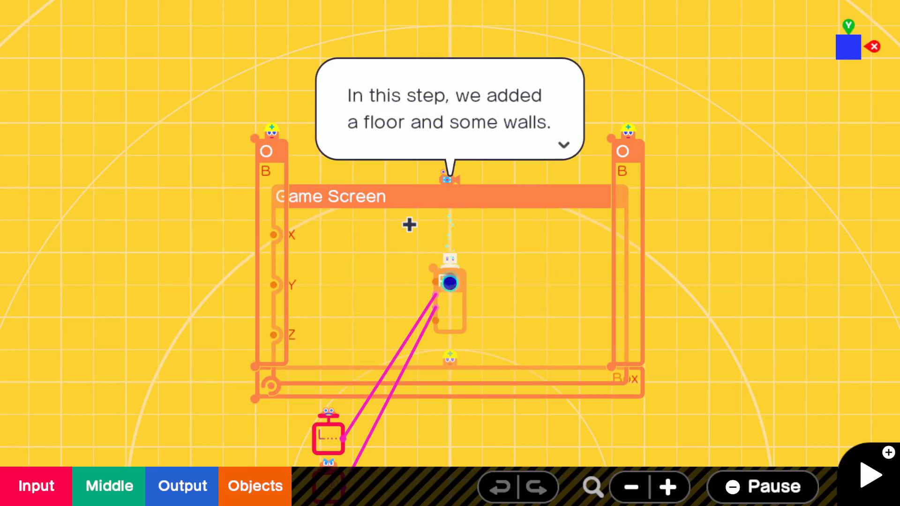
# - Dismiss the step summary and the Alice's Guide Updated popup
pyautogui.click(563, 145)
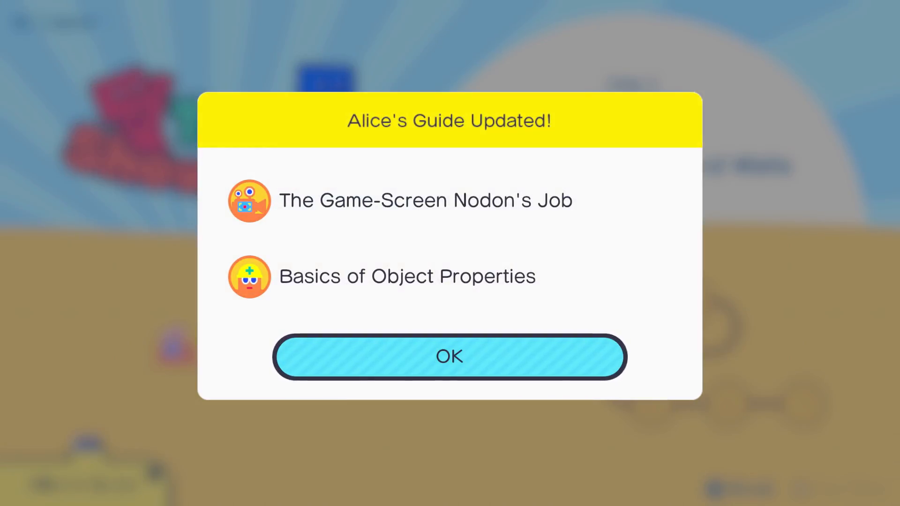
pyautogui.click(450, 356)
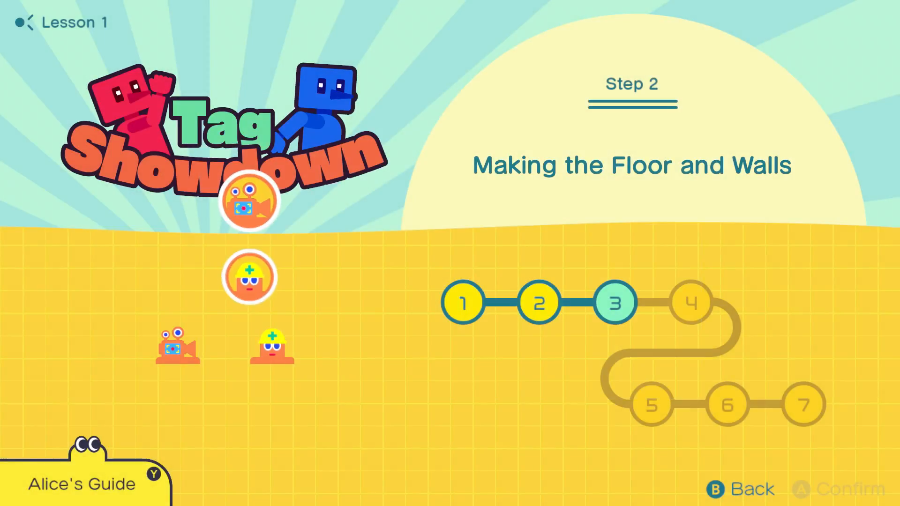